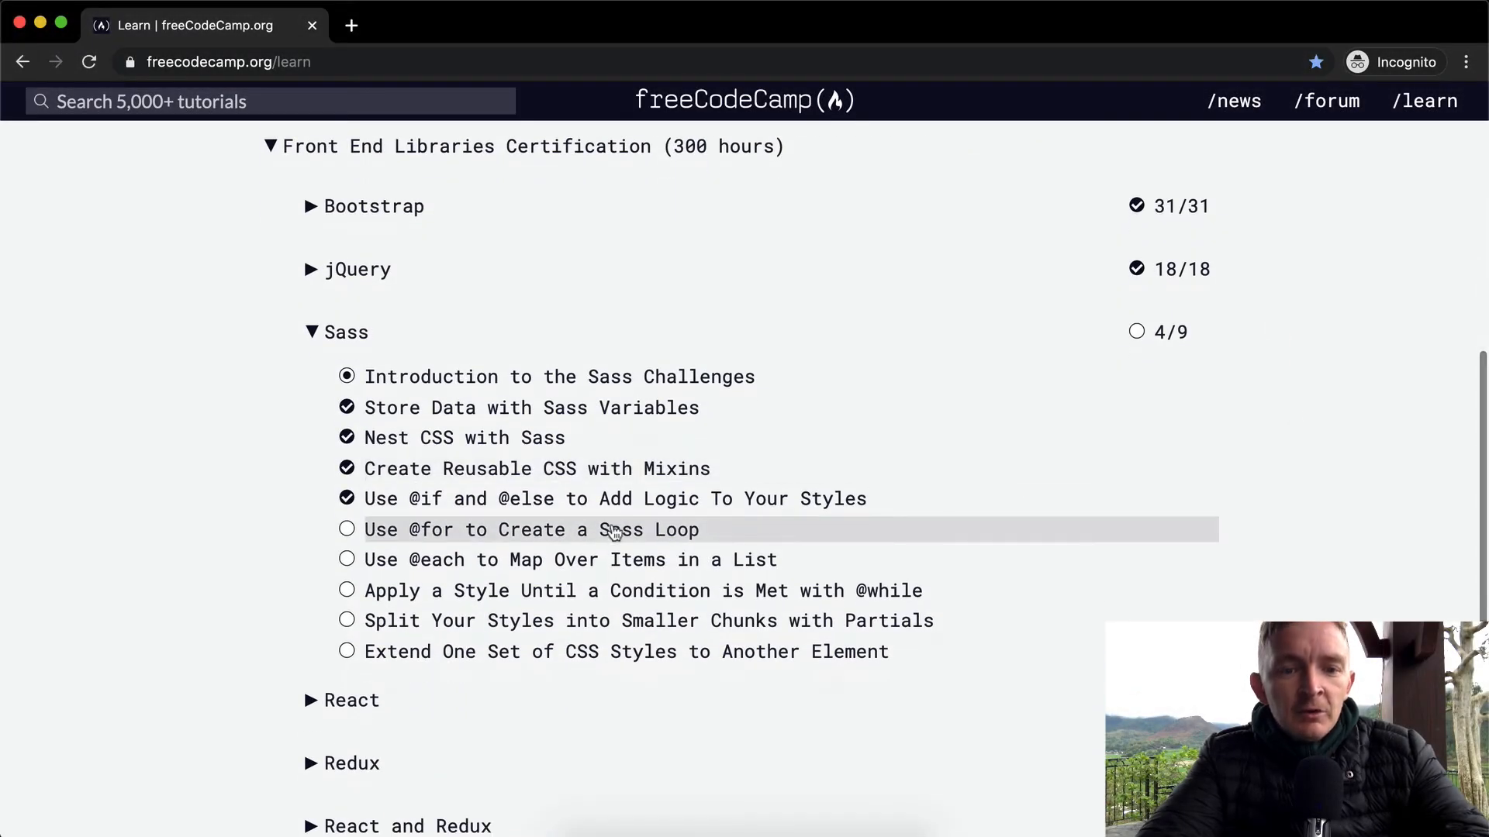
left_click(532, 530)
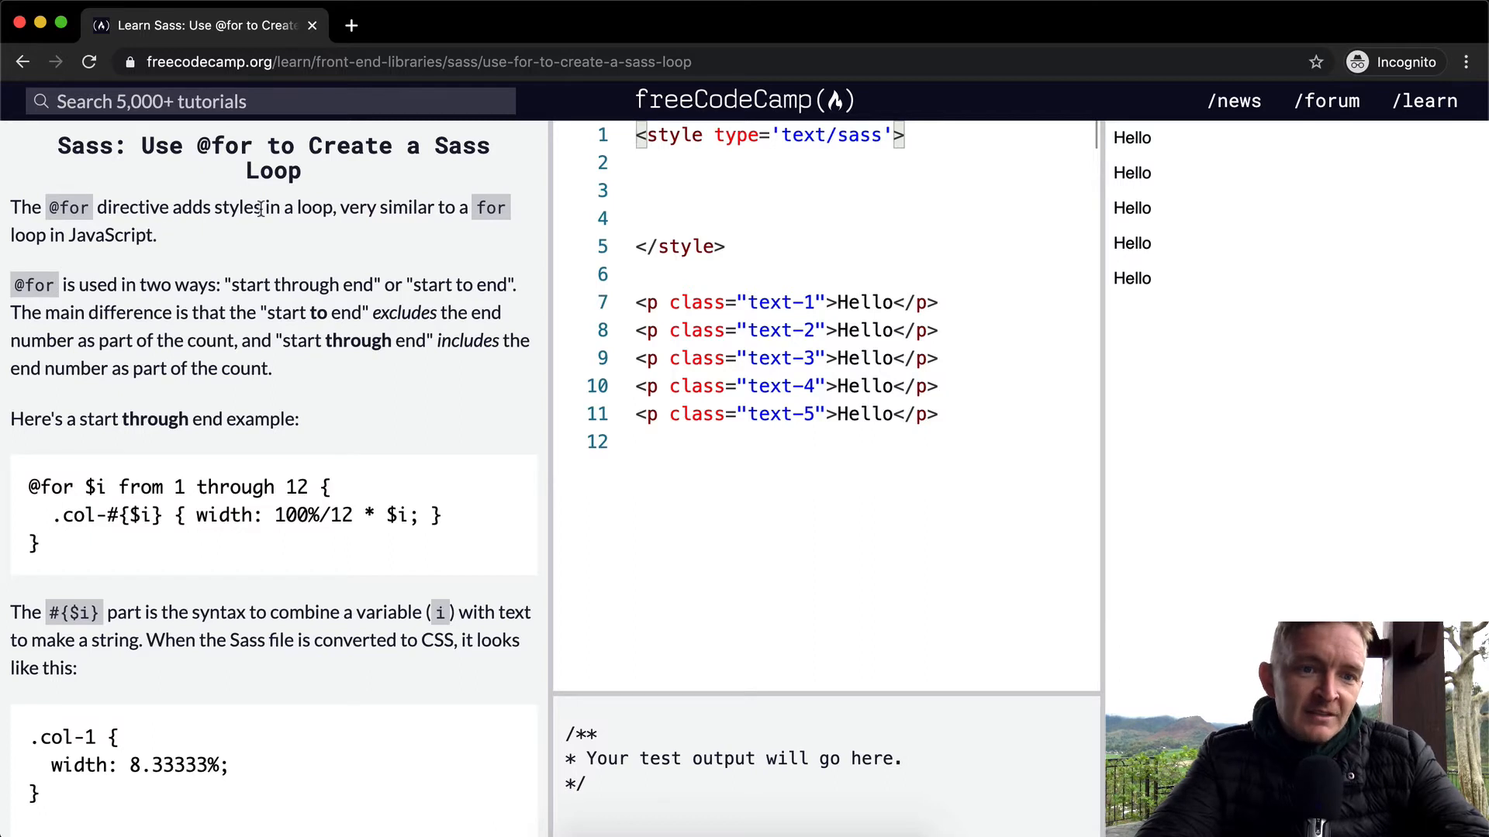
mouse_move(383, 213)
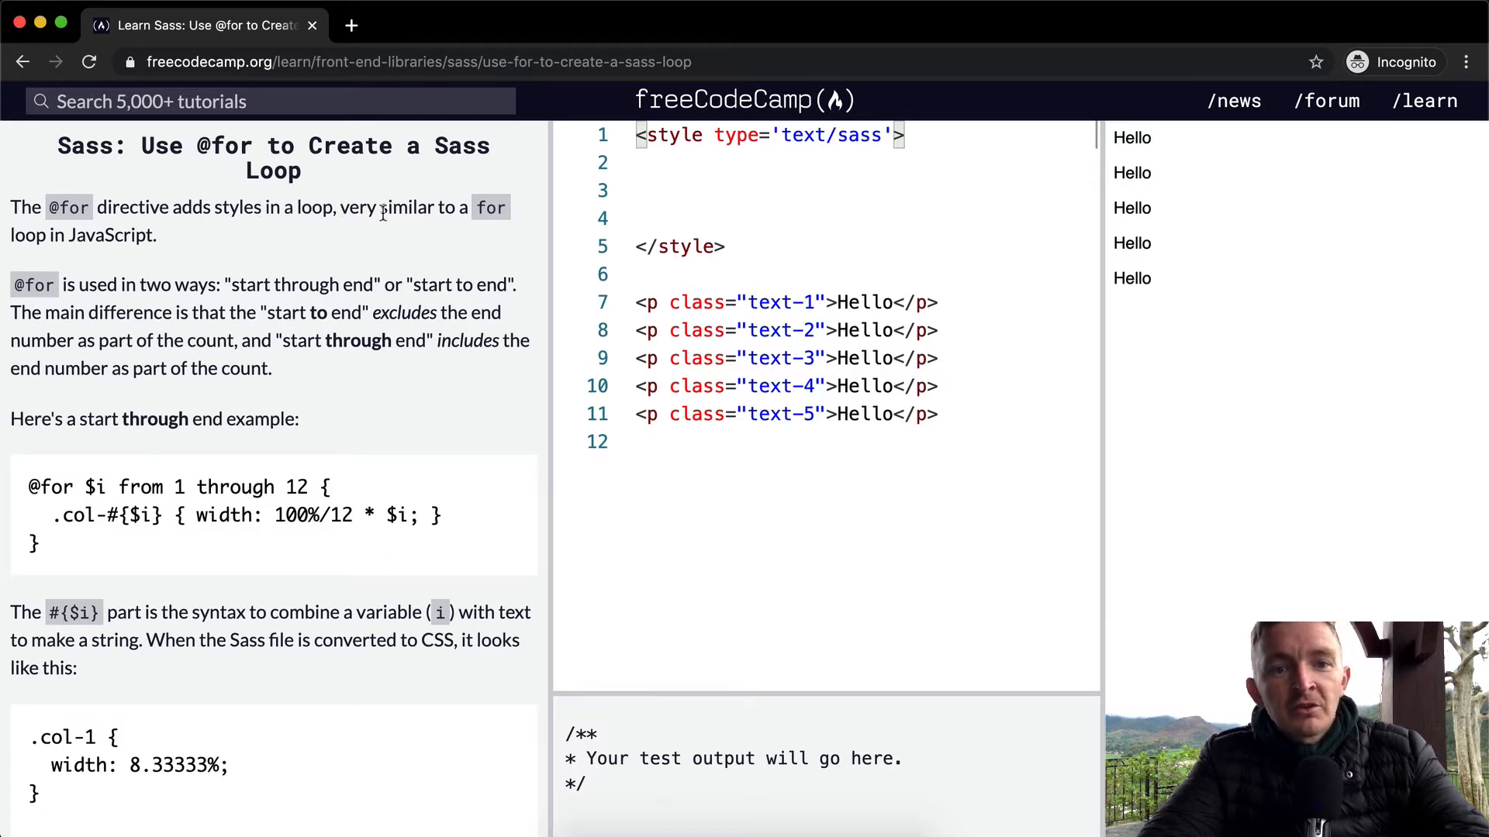
mouse_move(183, 272)
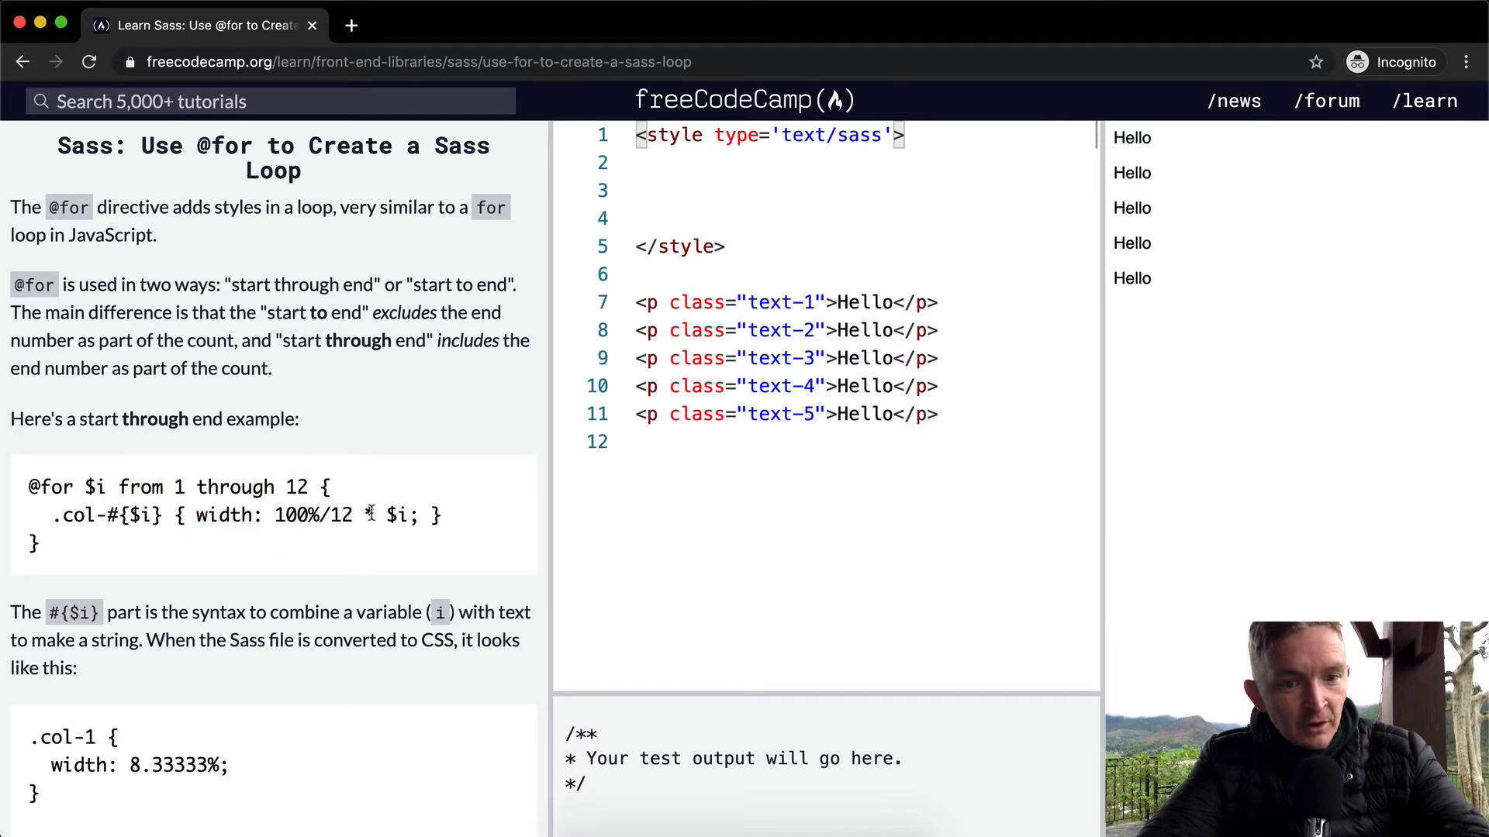
double_click(396, 515)
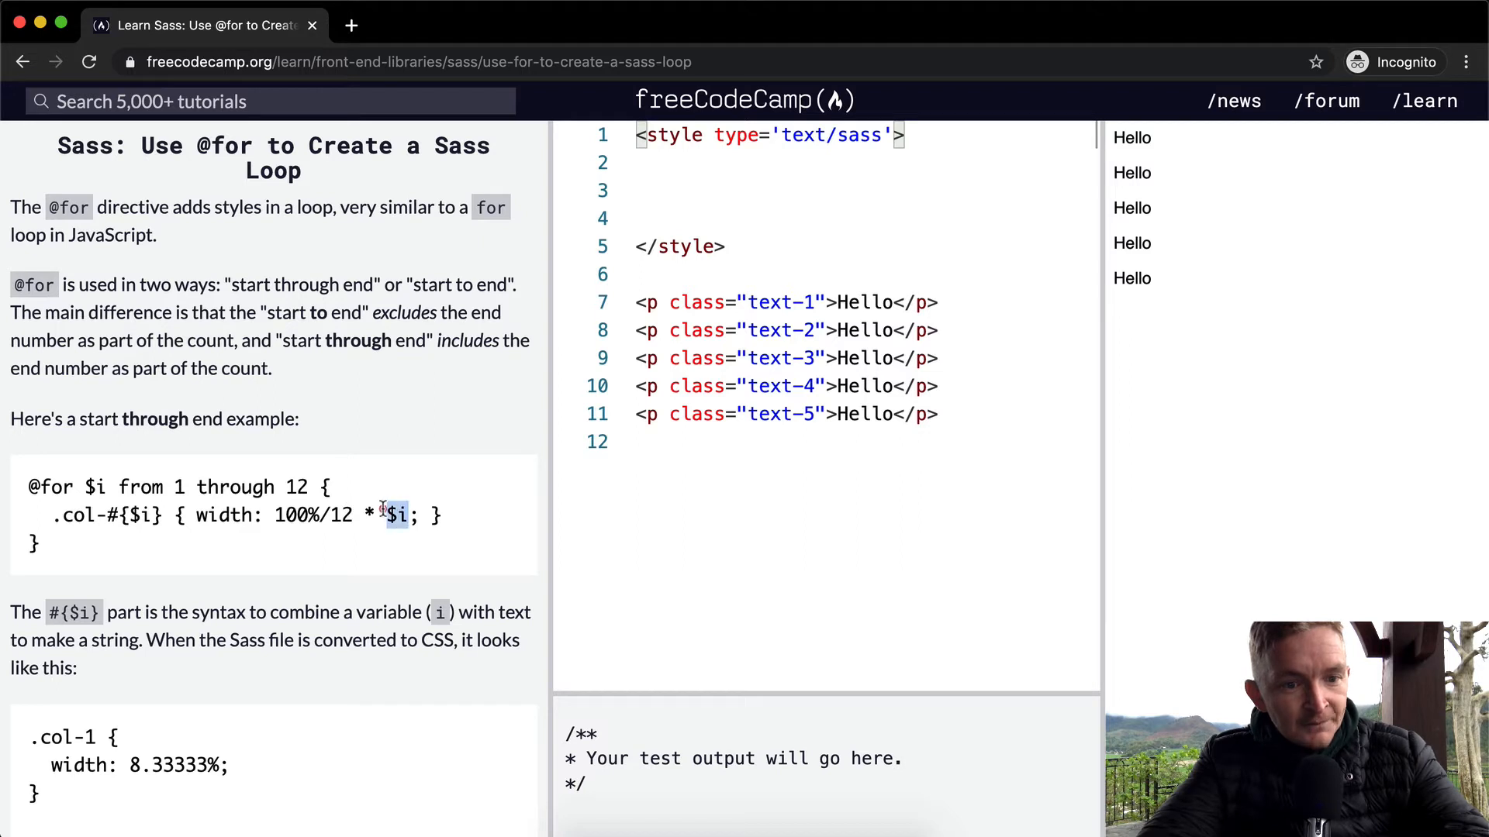
scroll("down", 3)
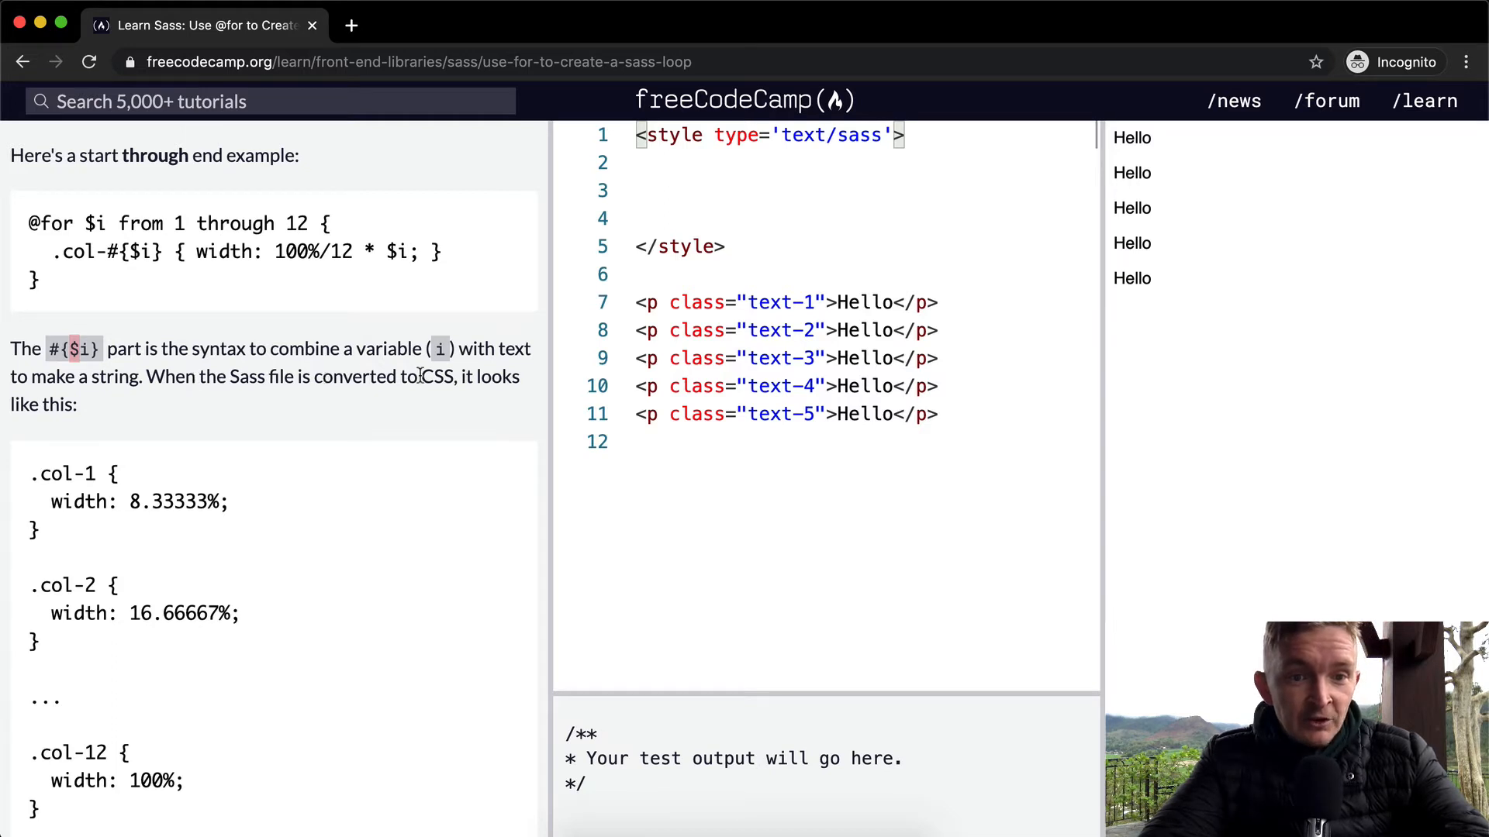
scroll("down", 3)
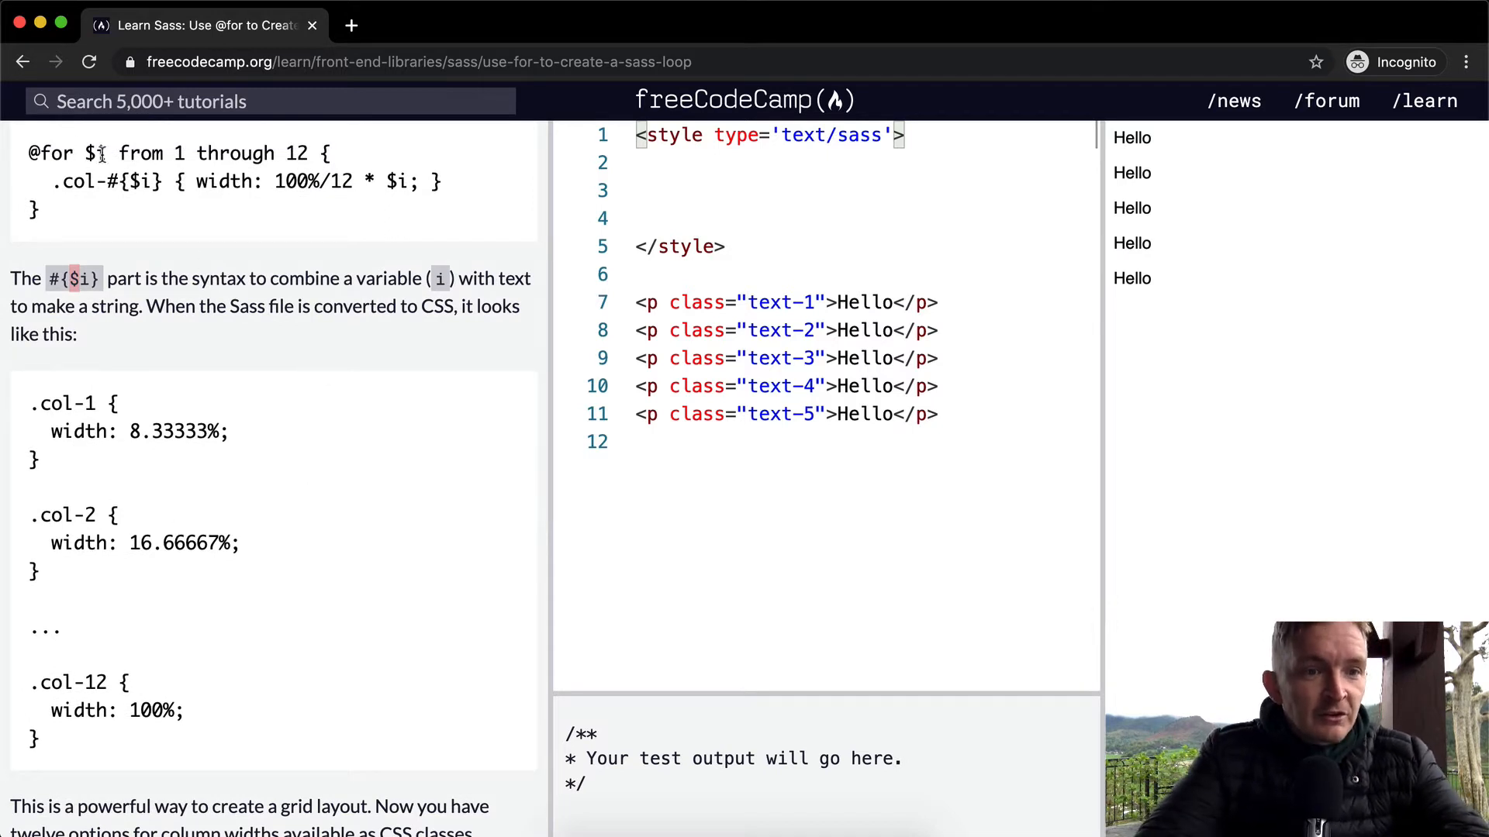
scroll("down", 3)
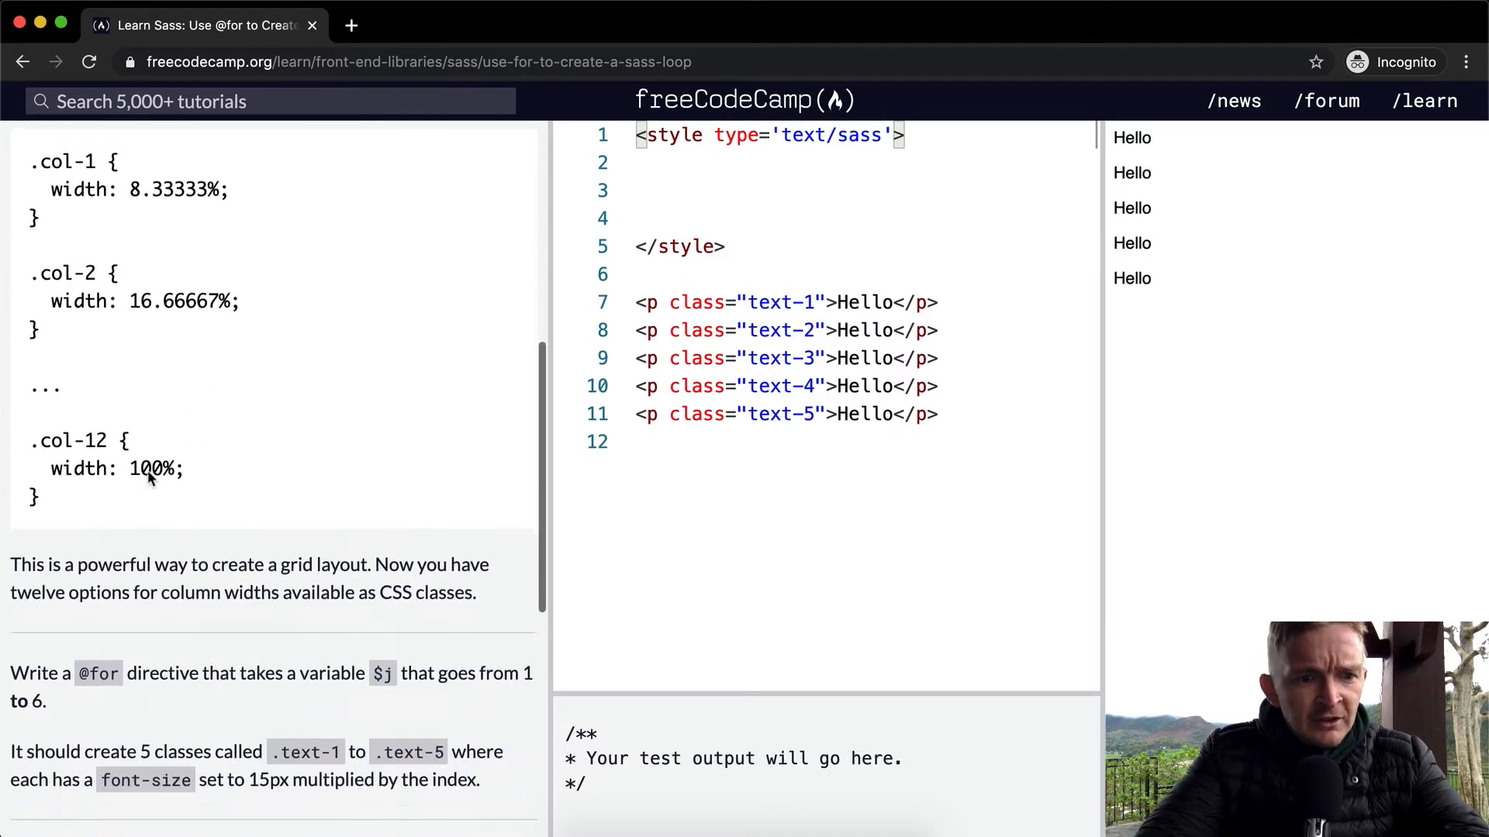
scroll("down", 3)
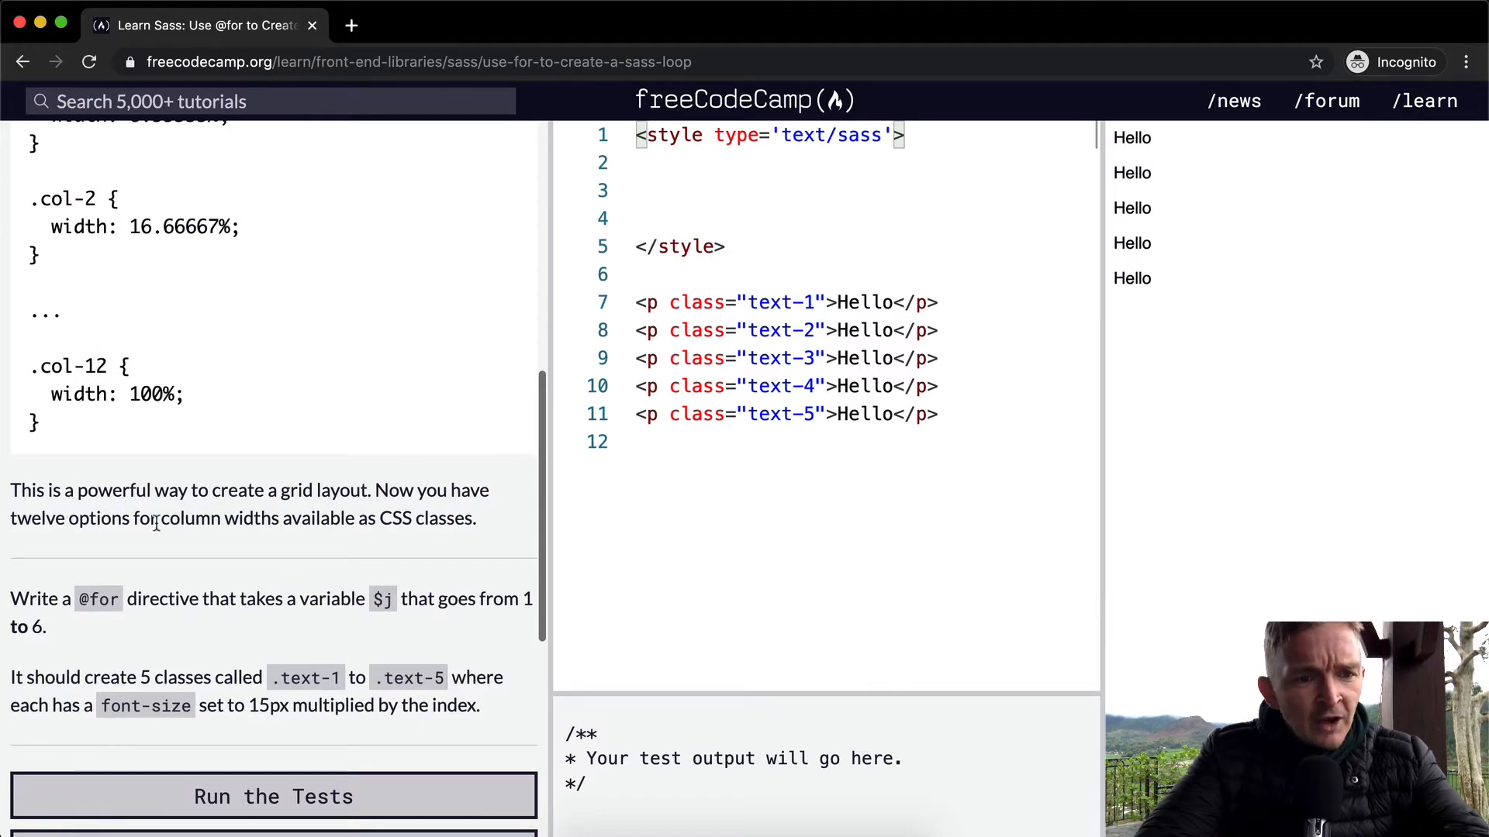
mouse_move(436, 521)
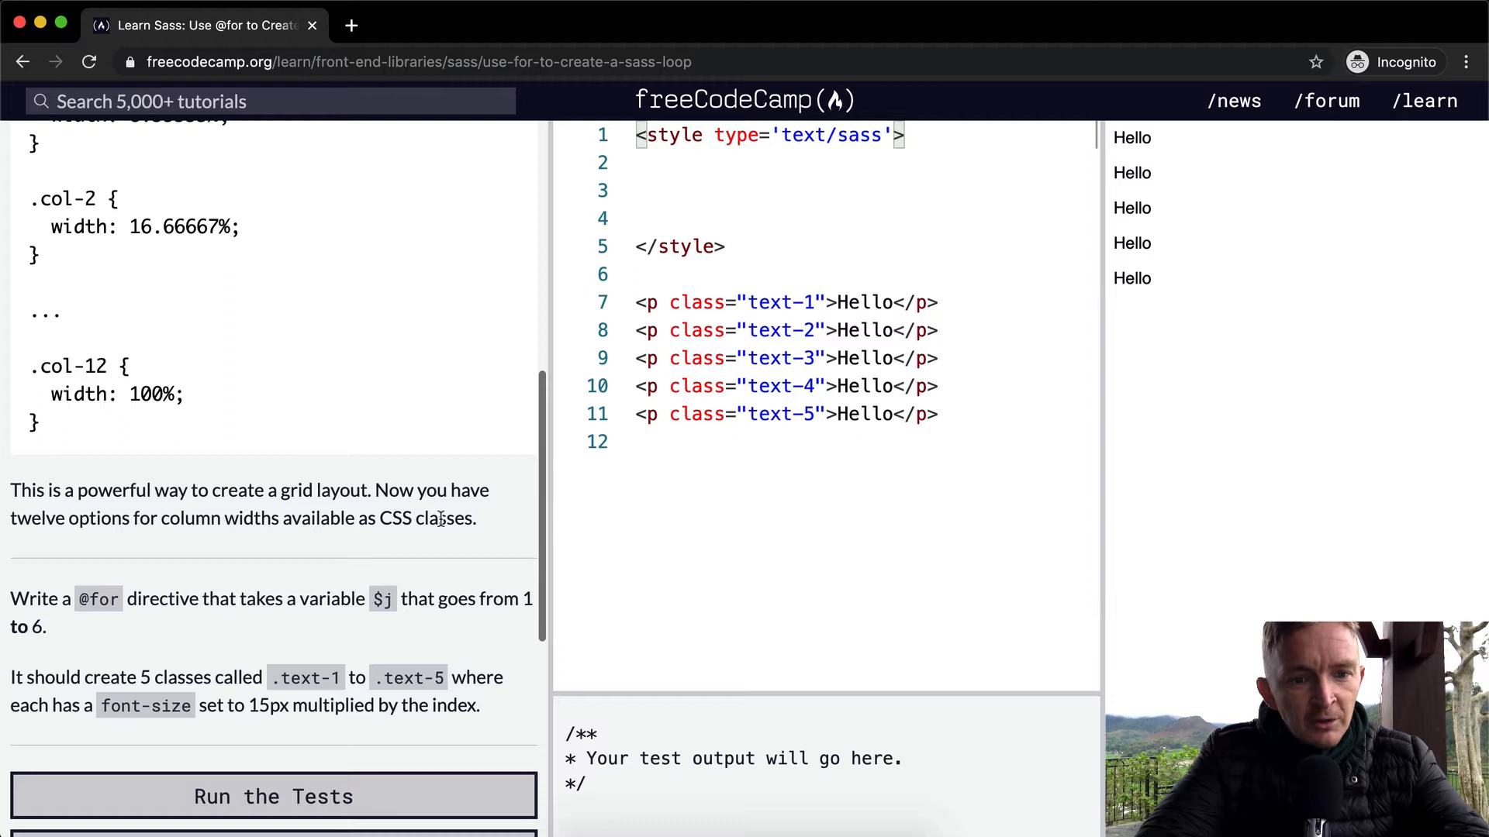
scroll("down", 3)
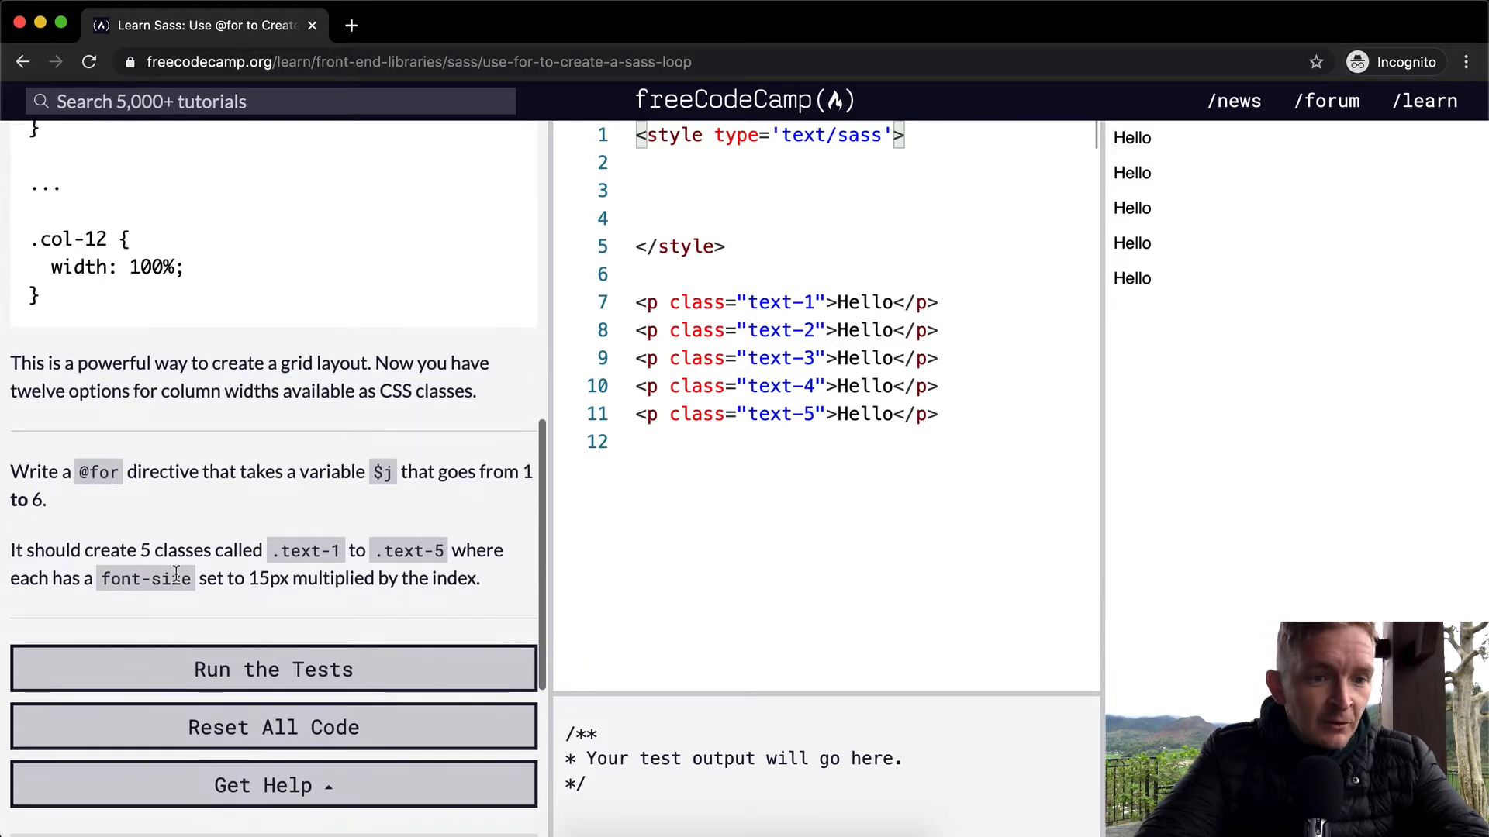
left_click(273, 669)
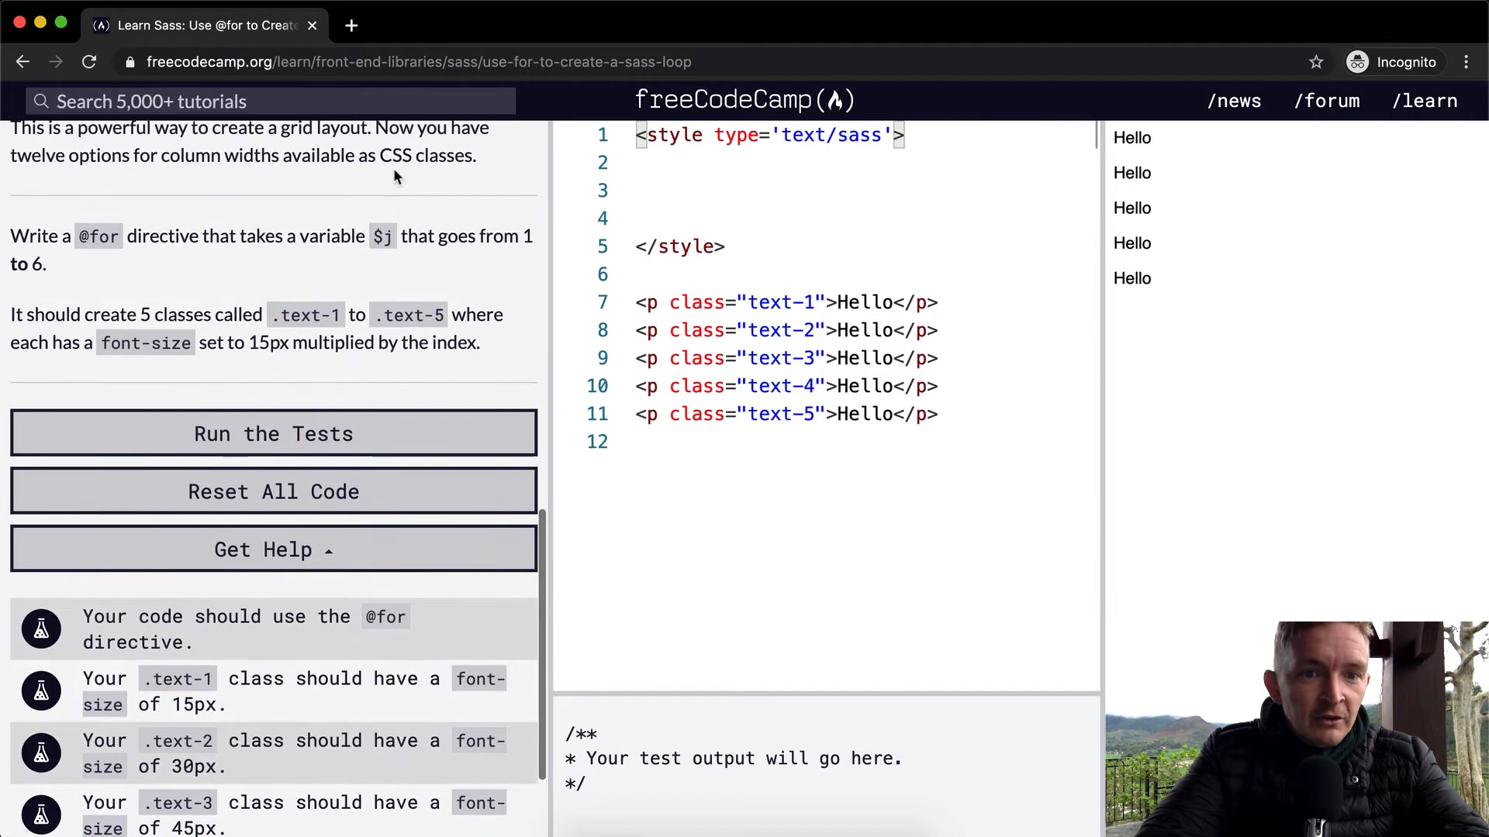
scroll("down", 3)
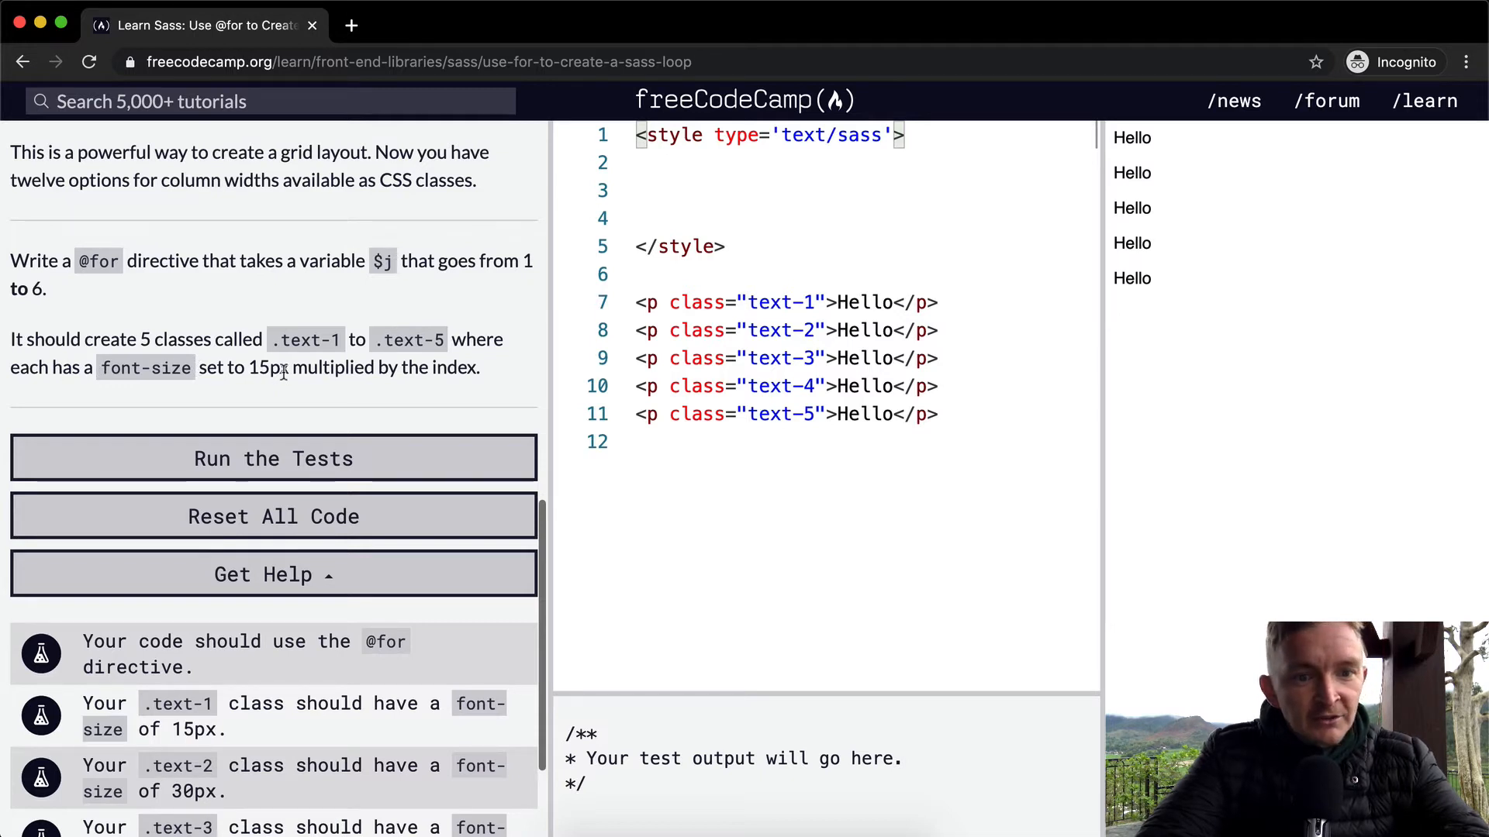
mouse_move(431, 359)
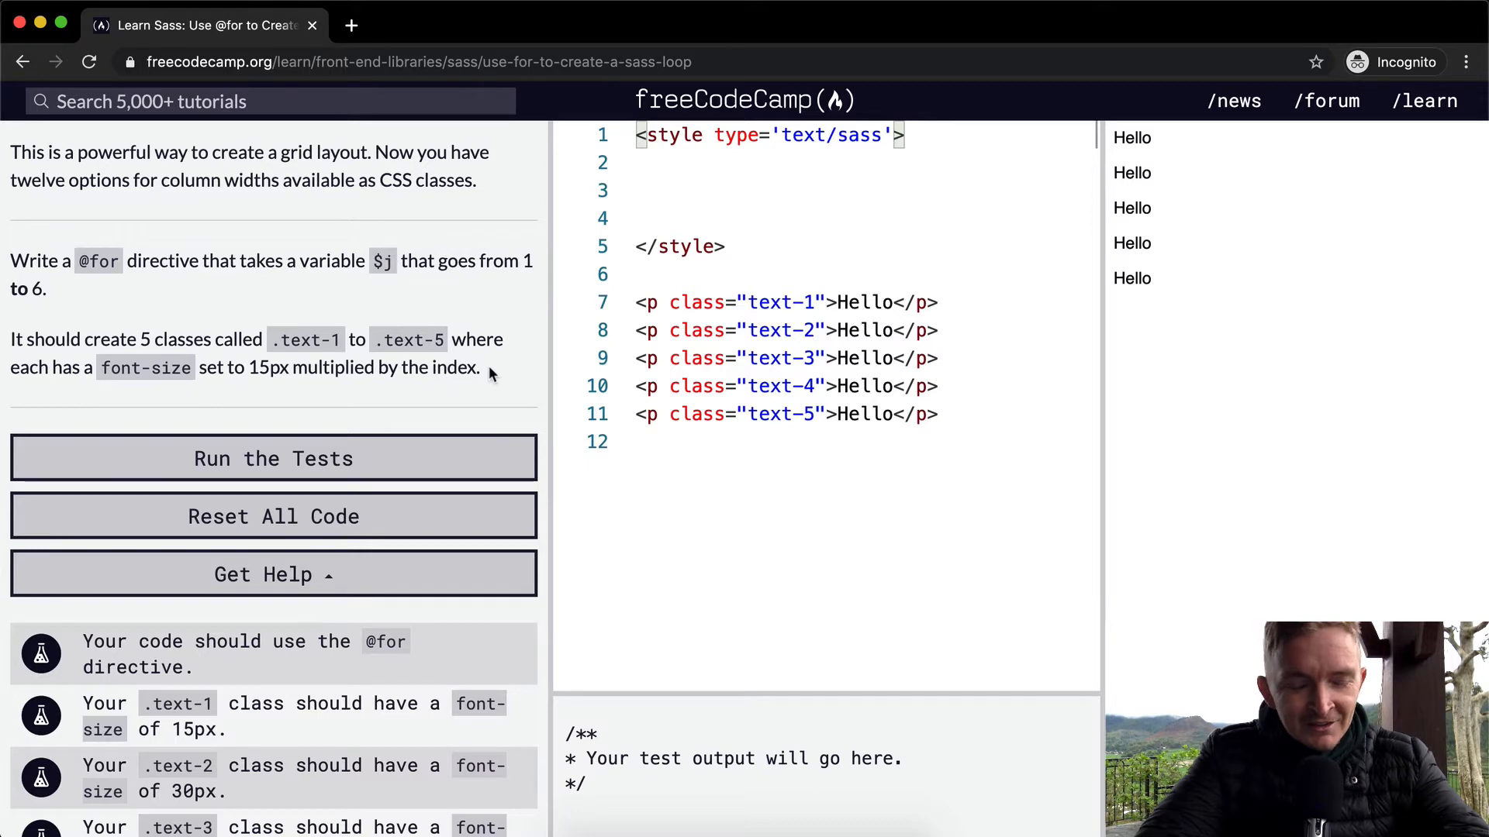
scroll("down", 3)
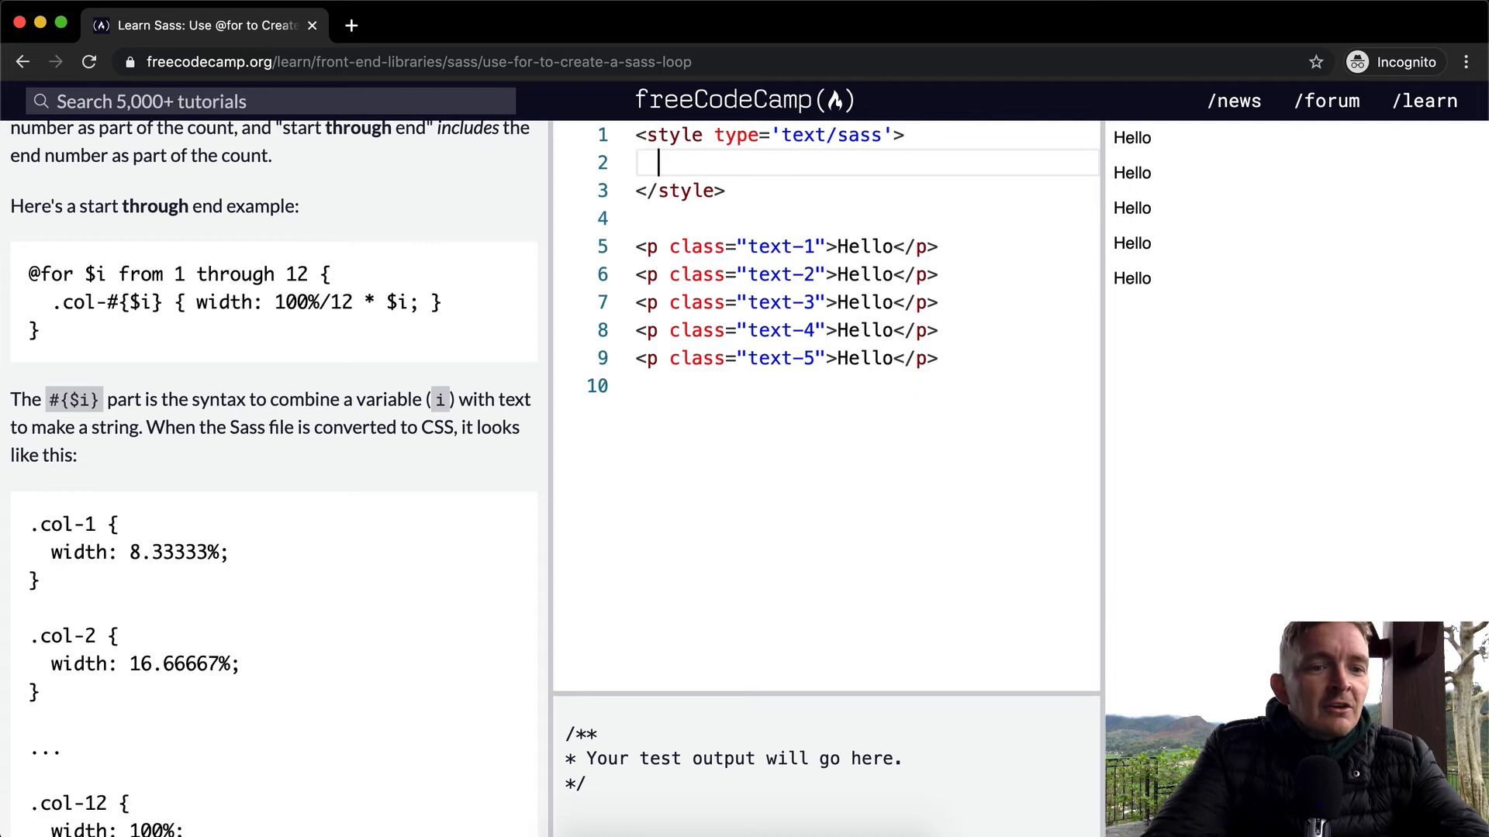
type("@fo")
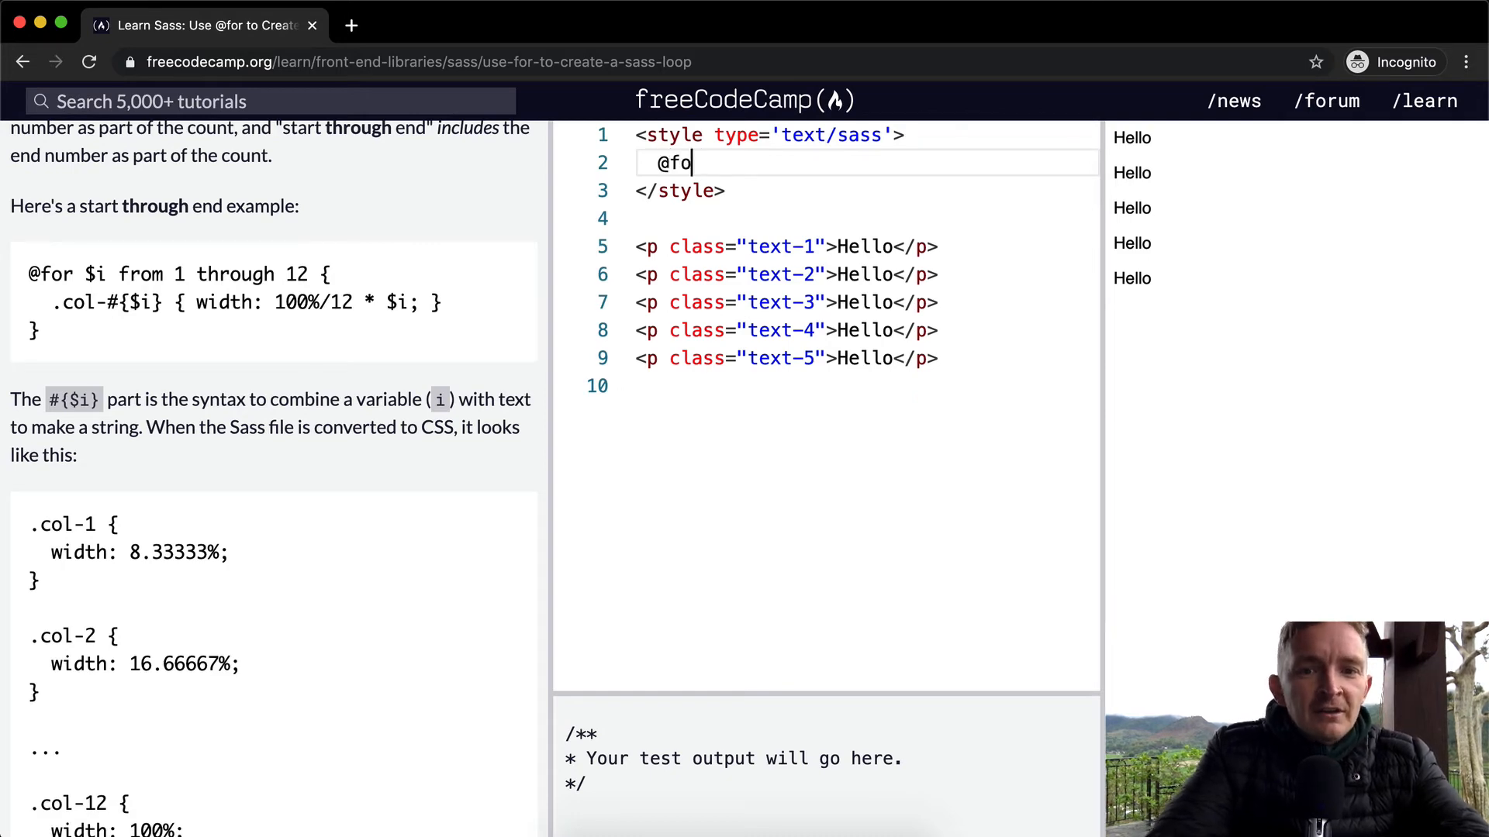
type("r")
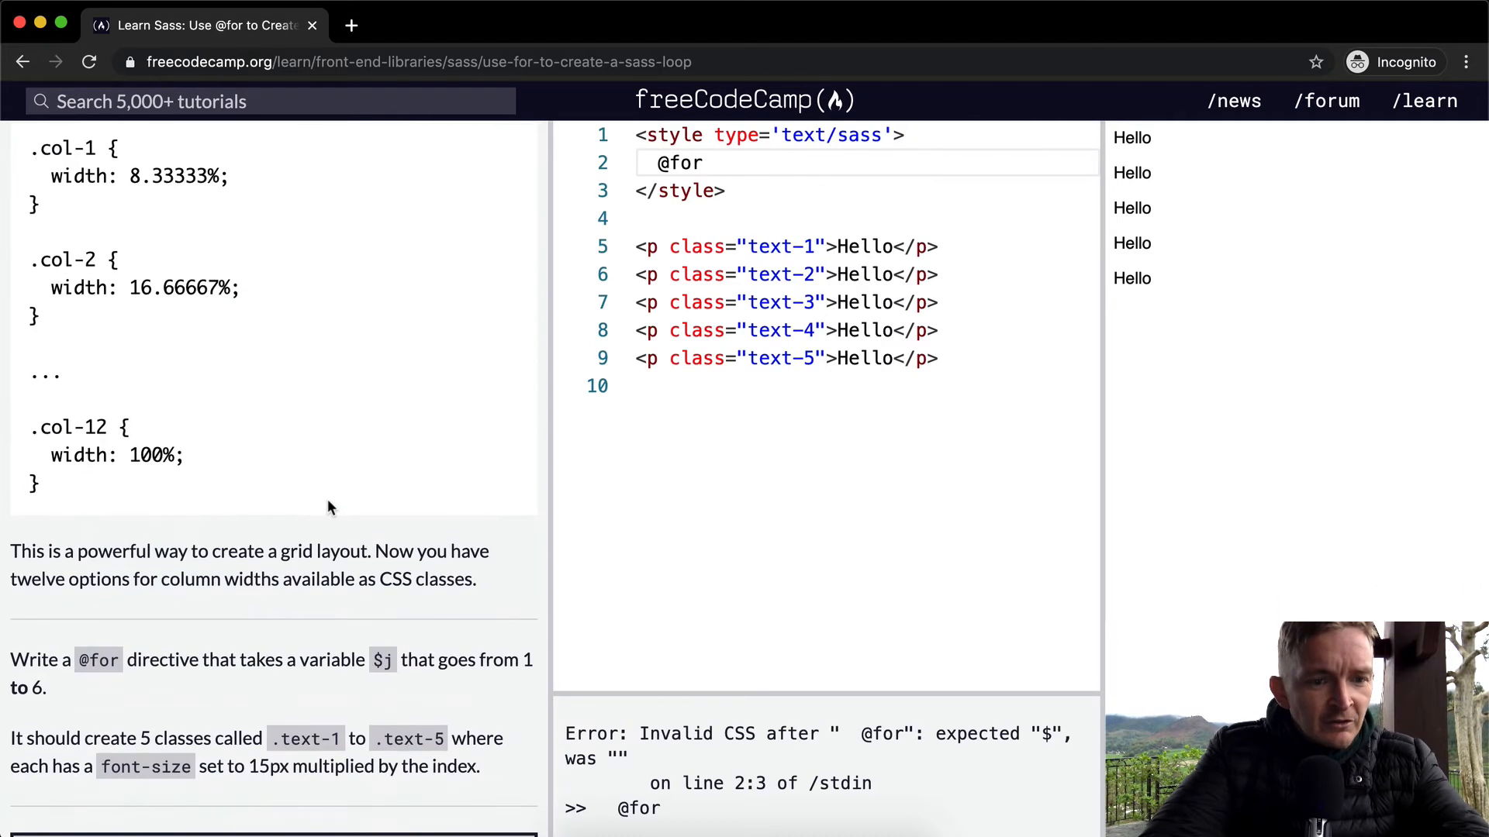
scroll("down", 3)
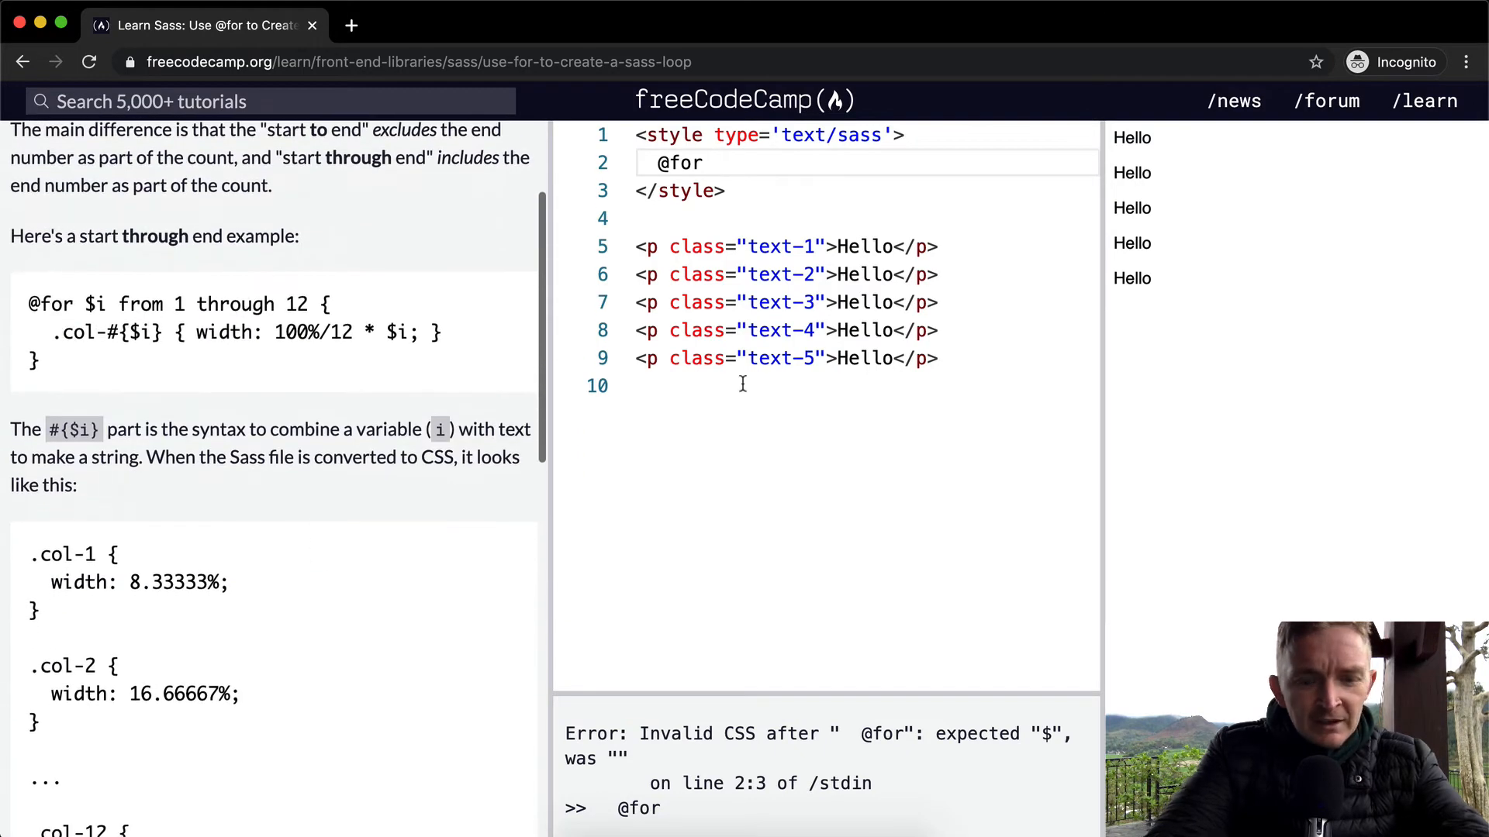
type("$j from")
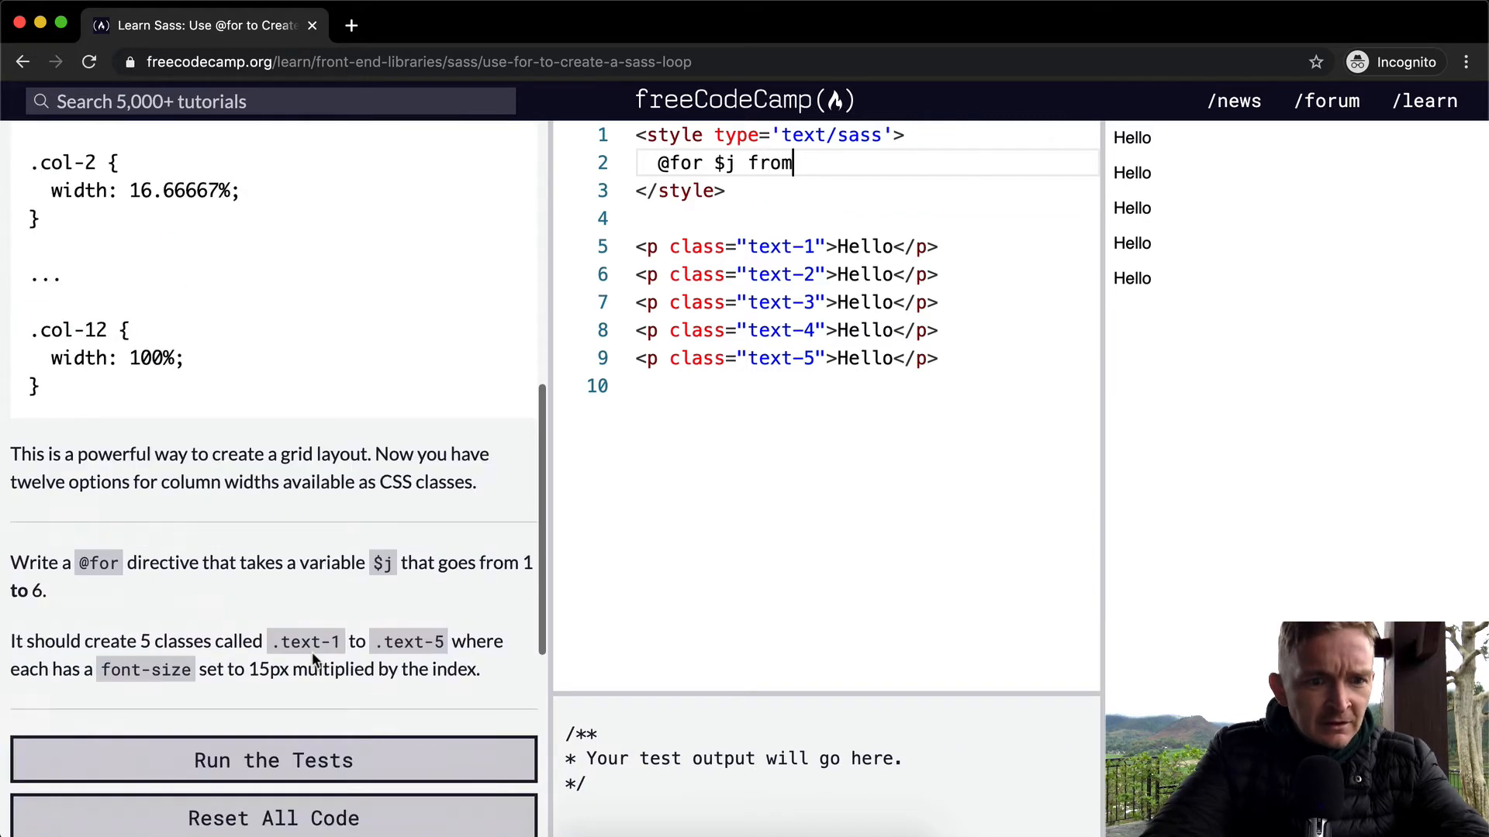
left_click(274, 760)
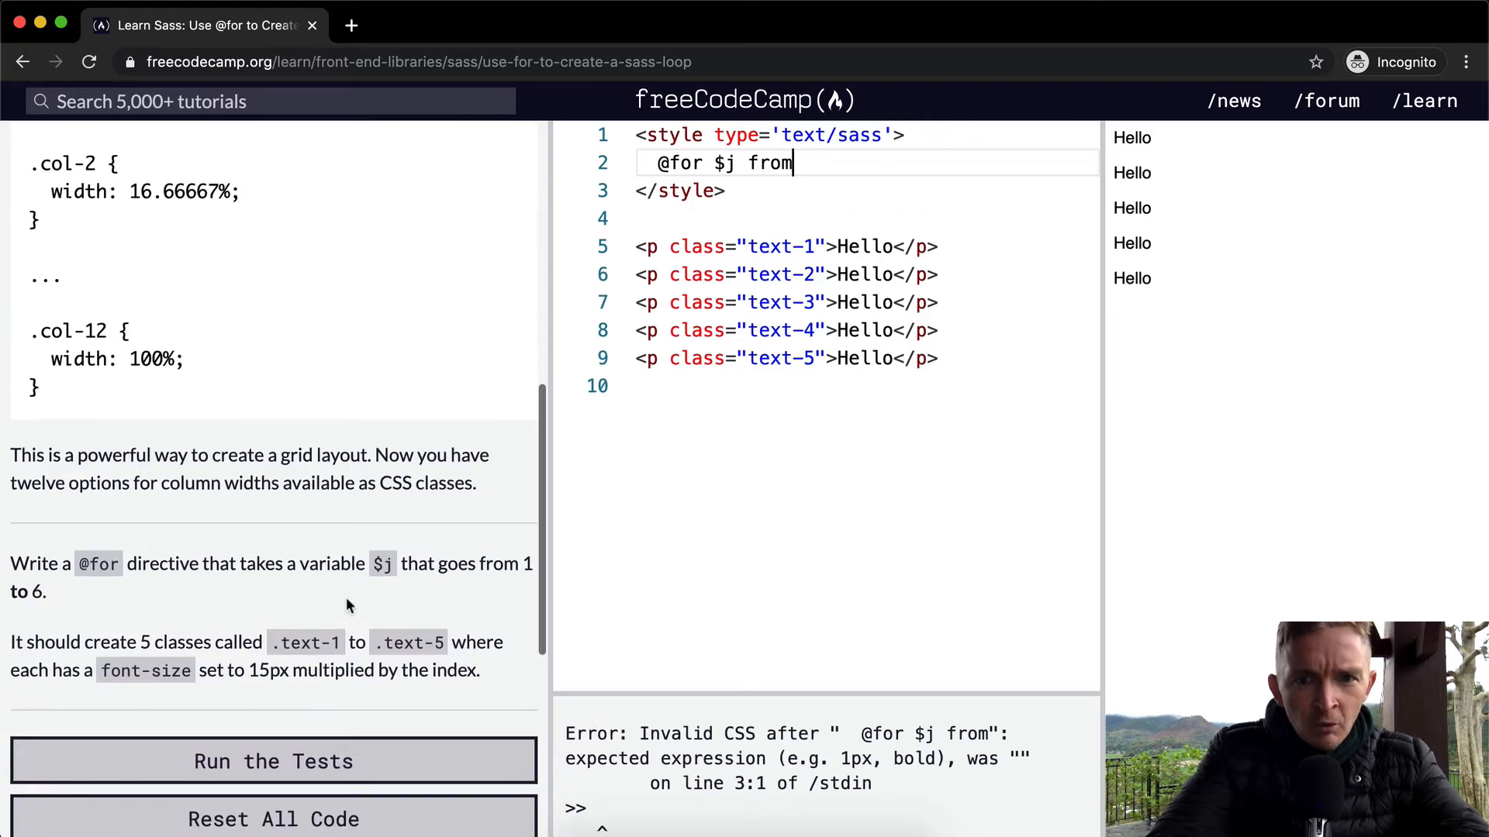
type("1")
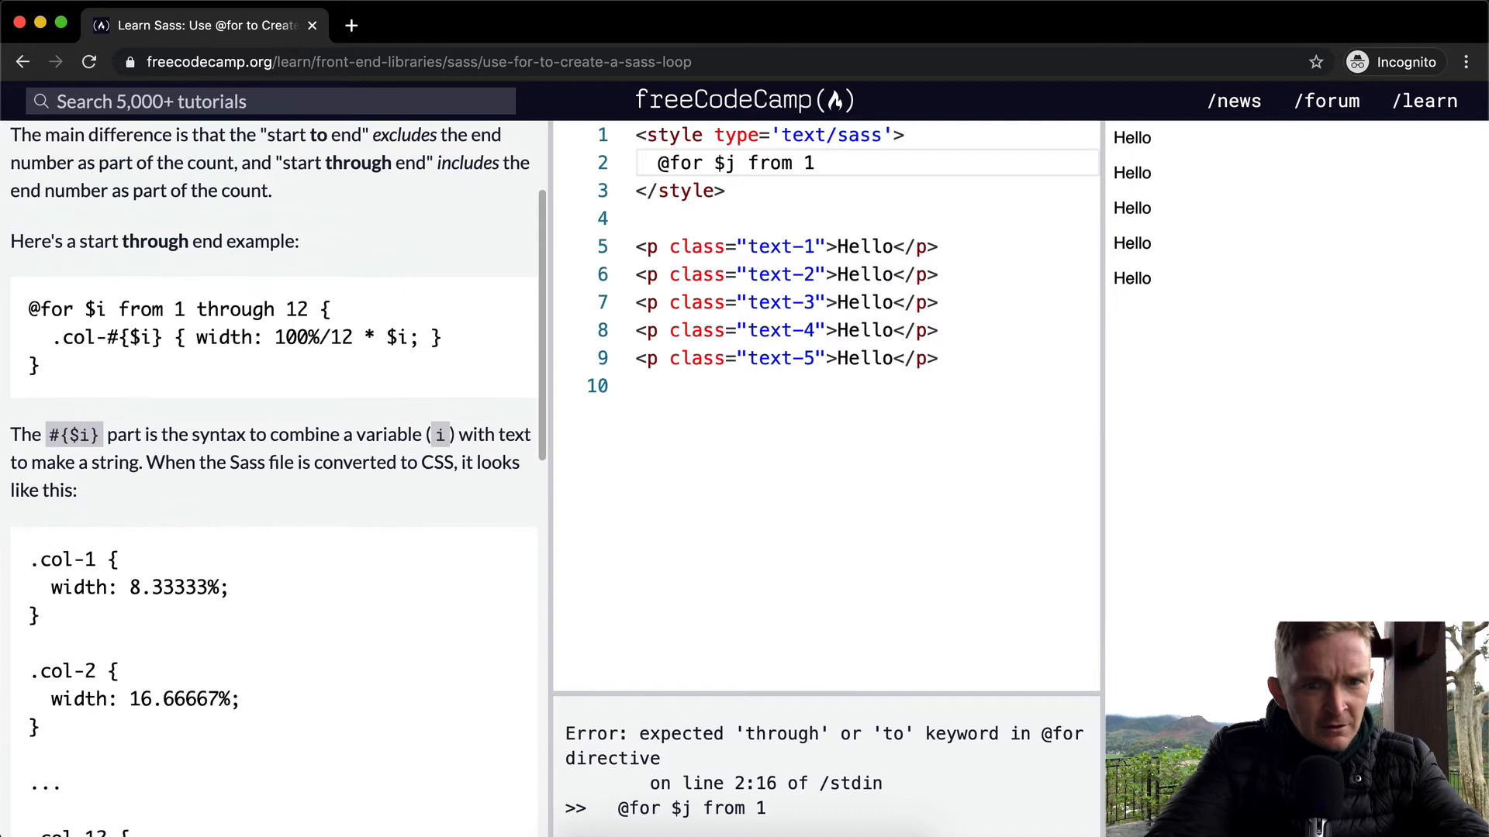
type("through 6")
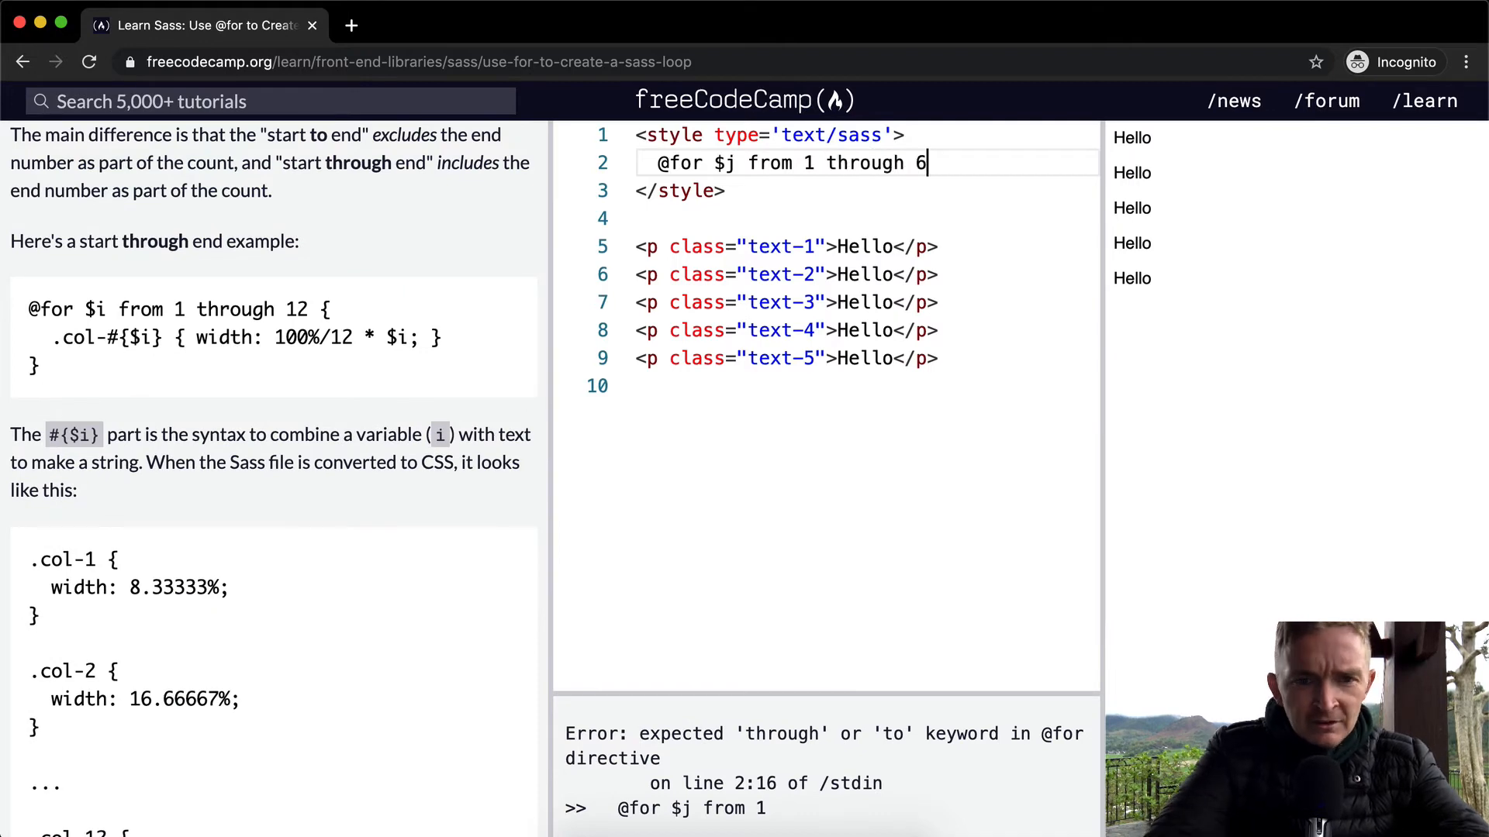
Scroll through the lesson text to review the loop syntax.
scroll("down", 3)
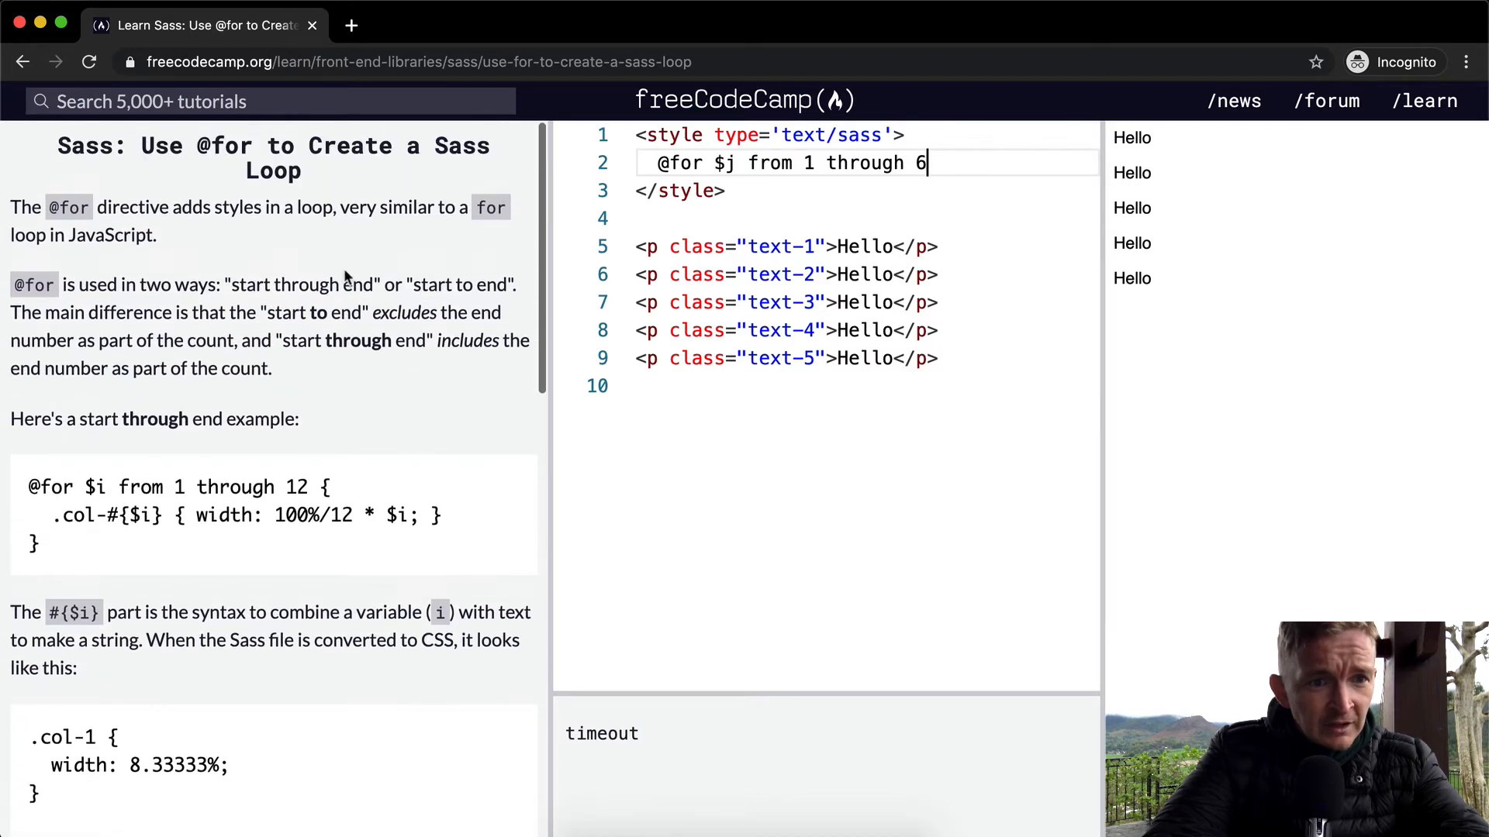
scroll("down", 3)
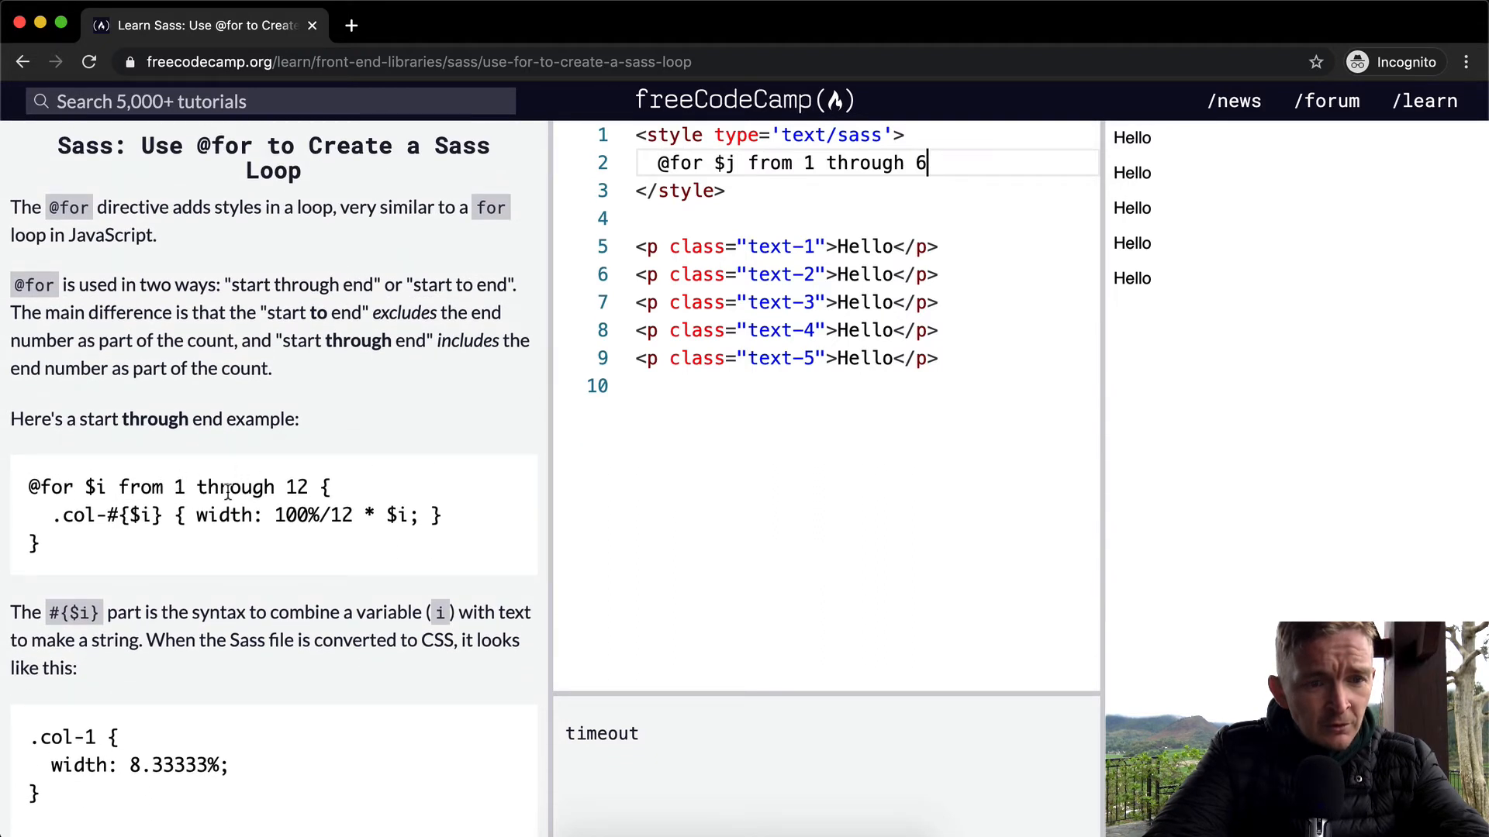
scroll("down", 3)
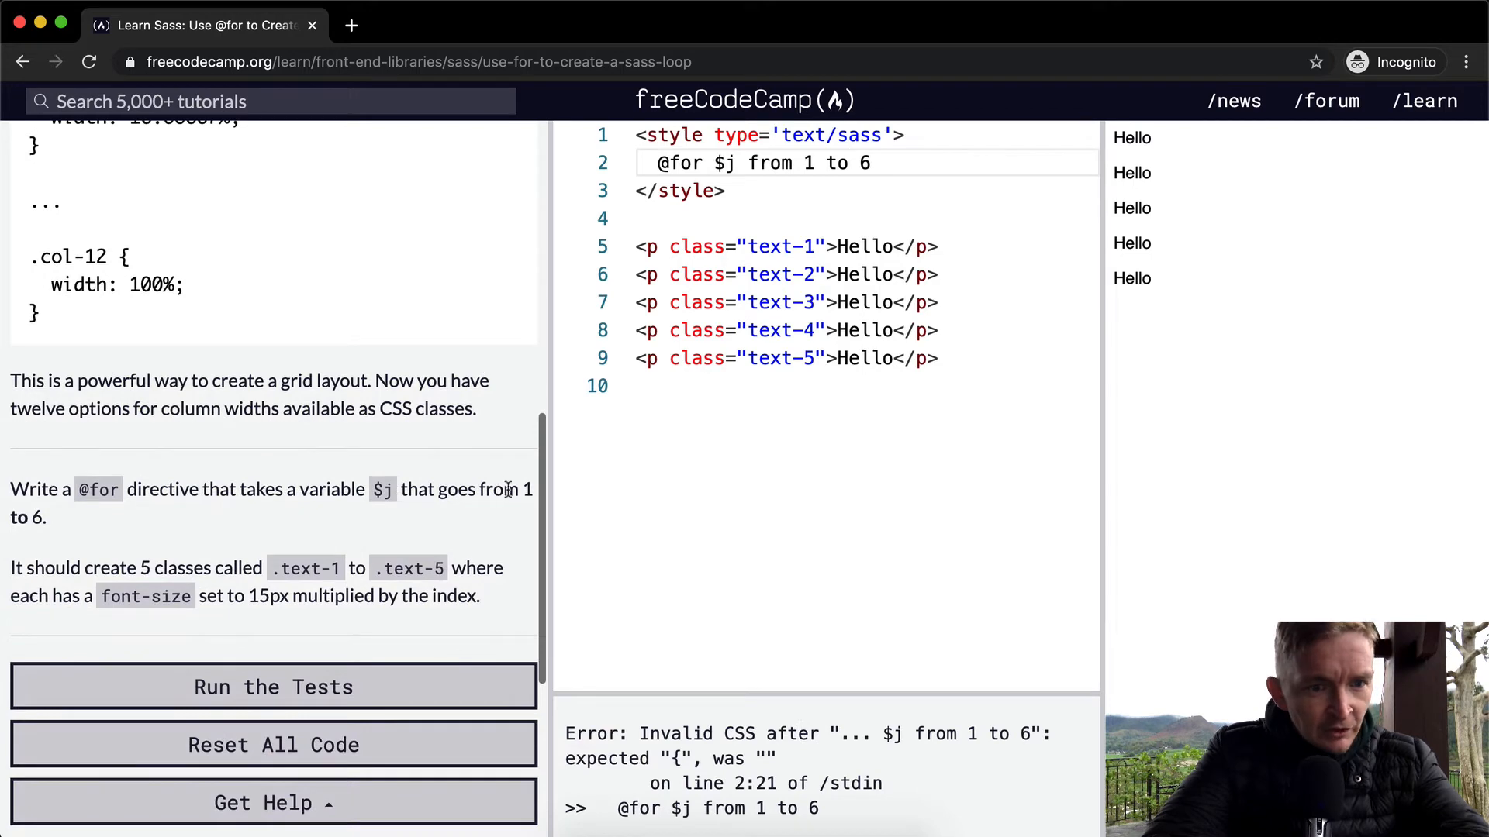
scroll("down", 3)
type(" {")
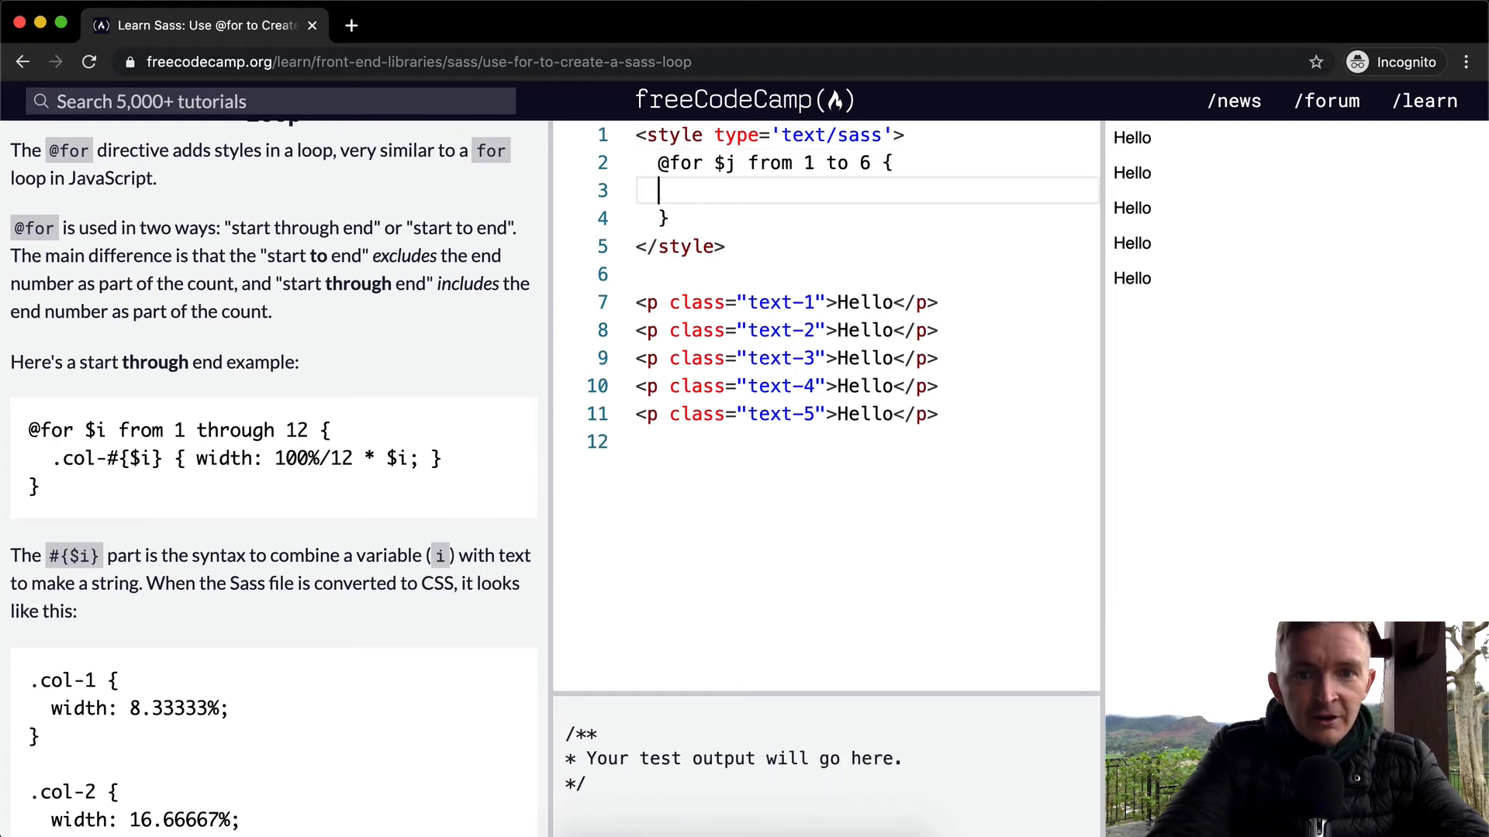
scroll("down", 3)
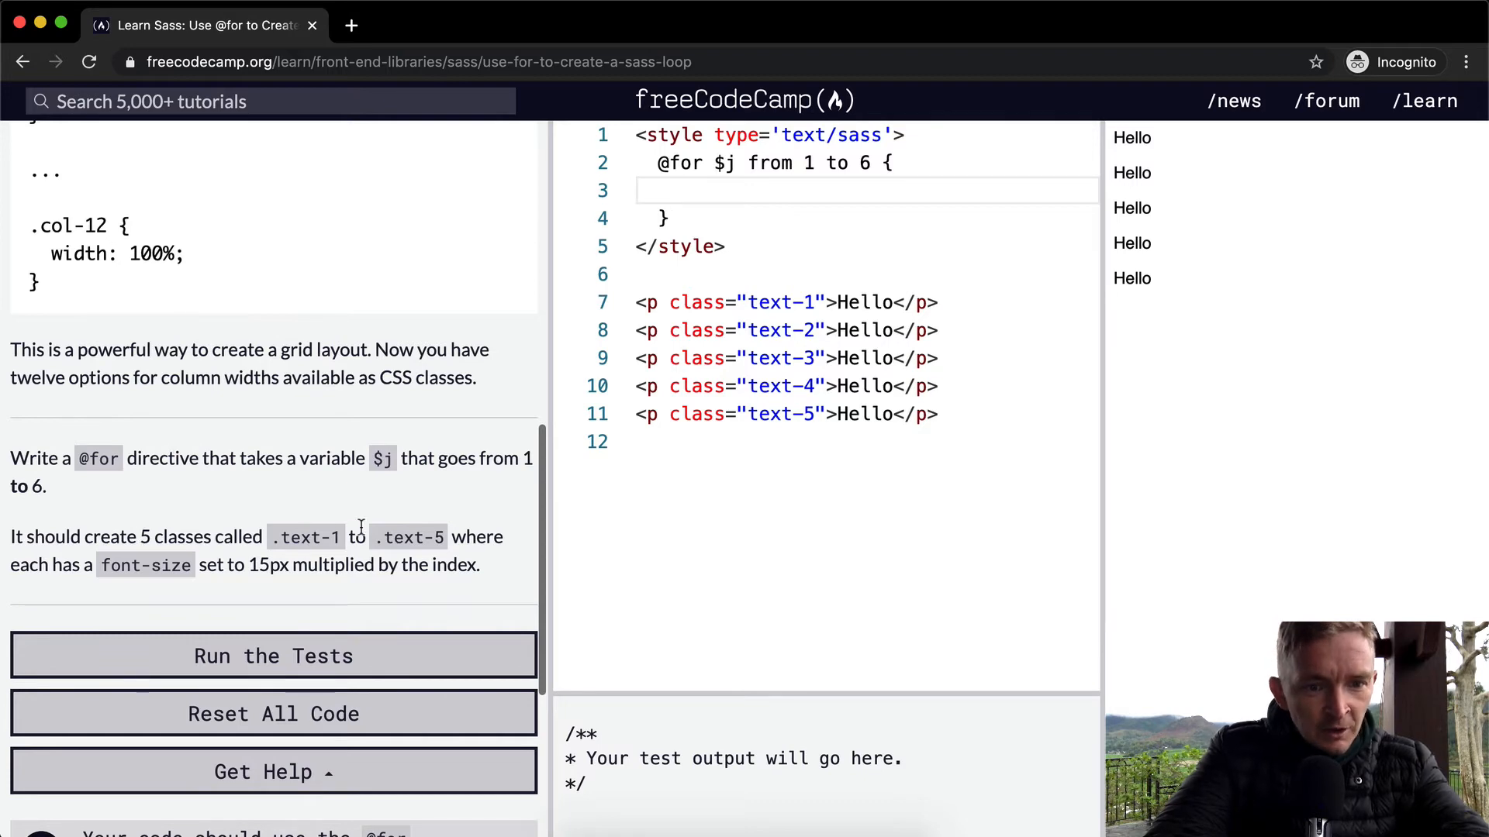
mouse_move(114, 579)
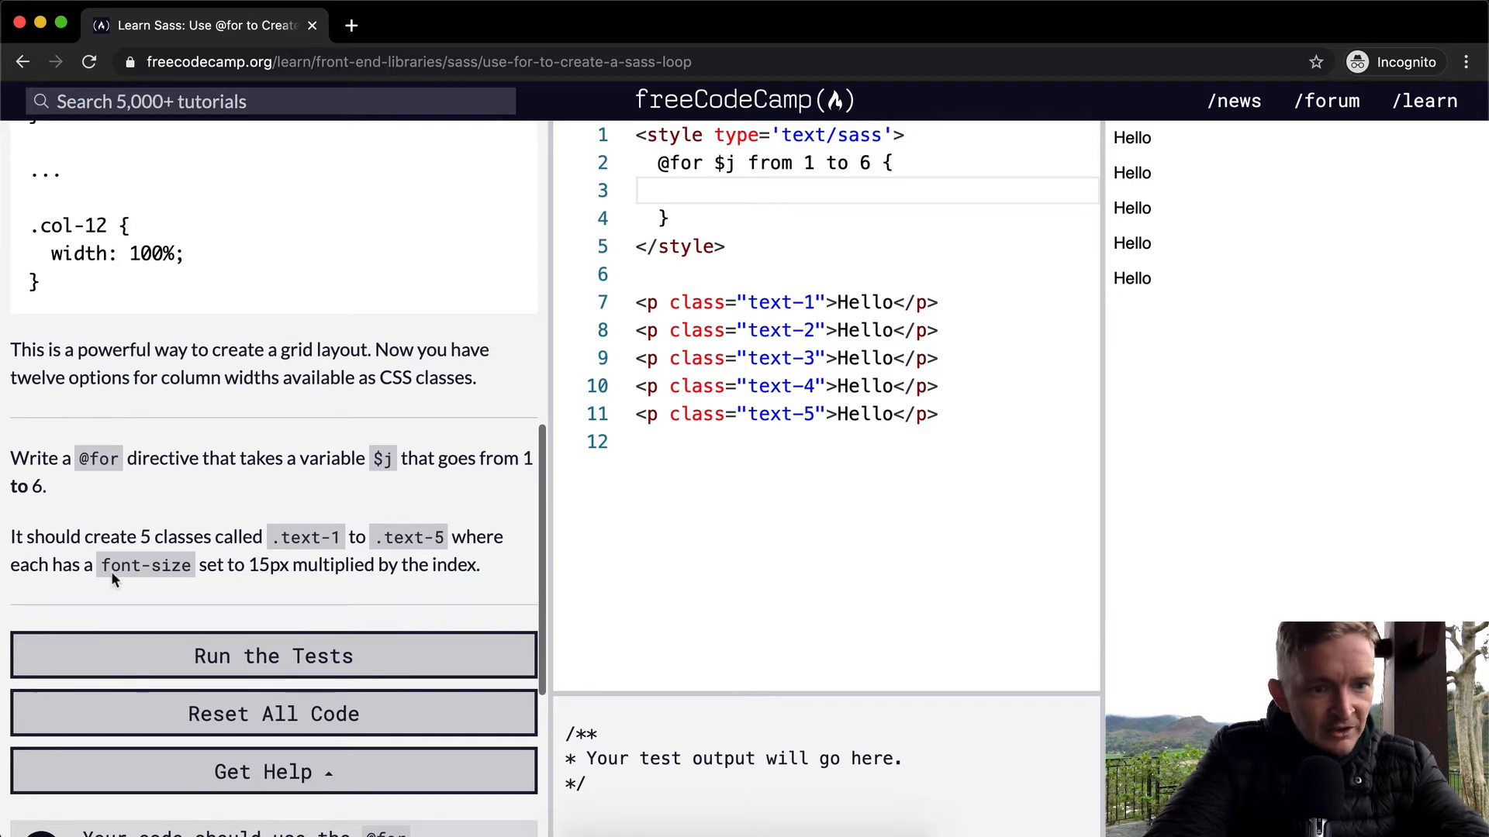
mouse_move(203, 572)
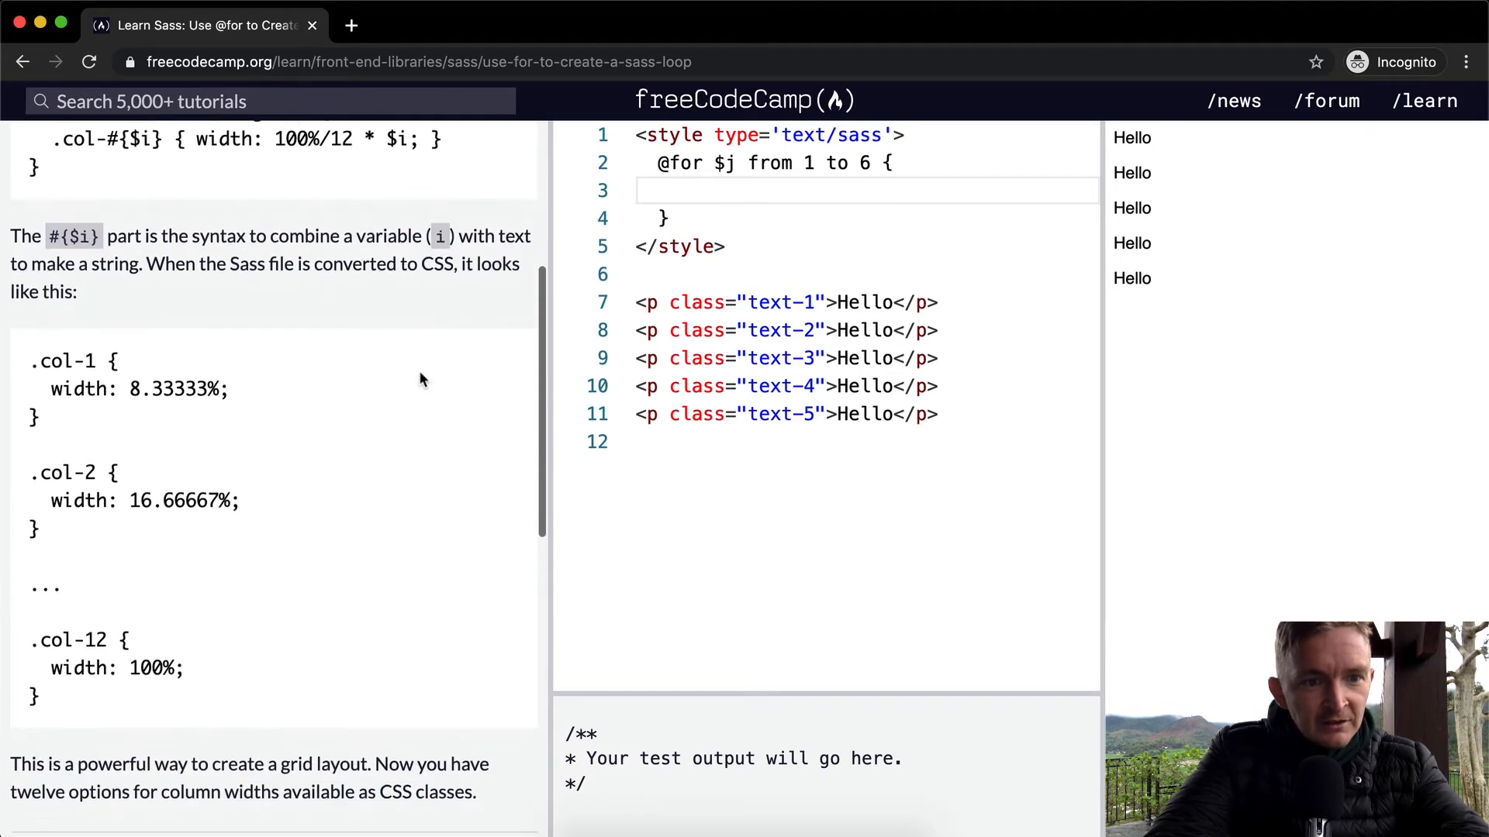
scroll("down", 3)
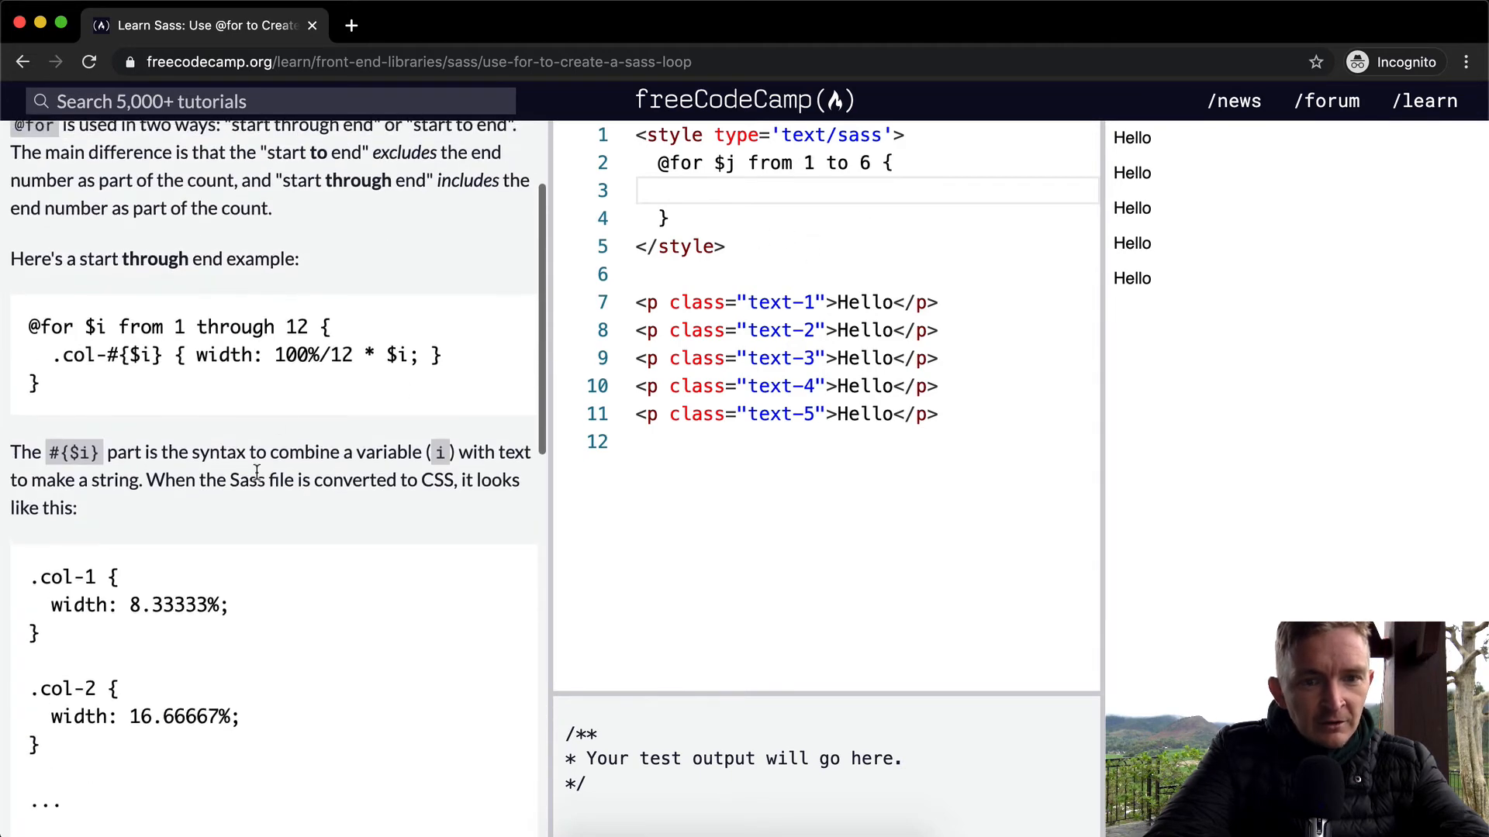
scroll("down", 3)
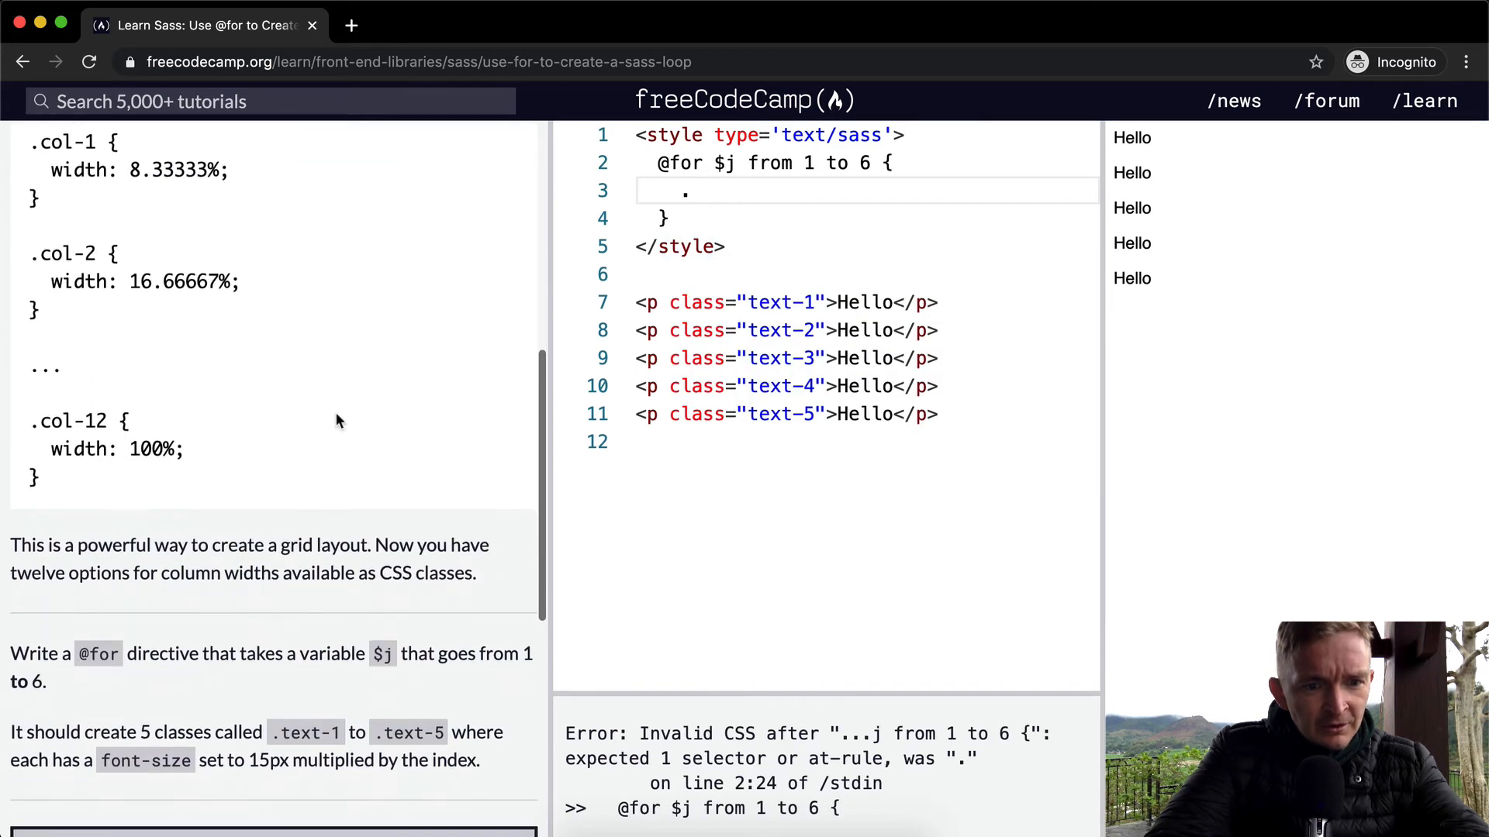
Write the interpolated selector .text-#{$j} with an empty rule body inside the loop.
type(".text-")
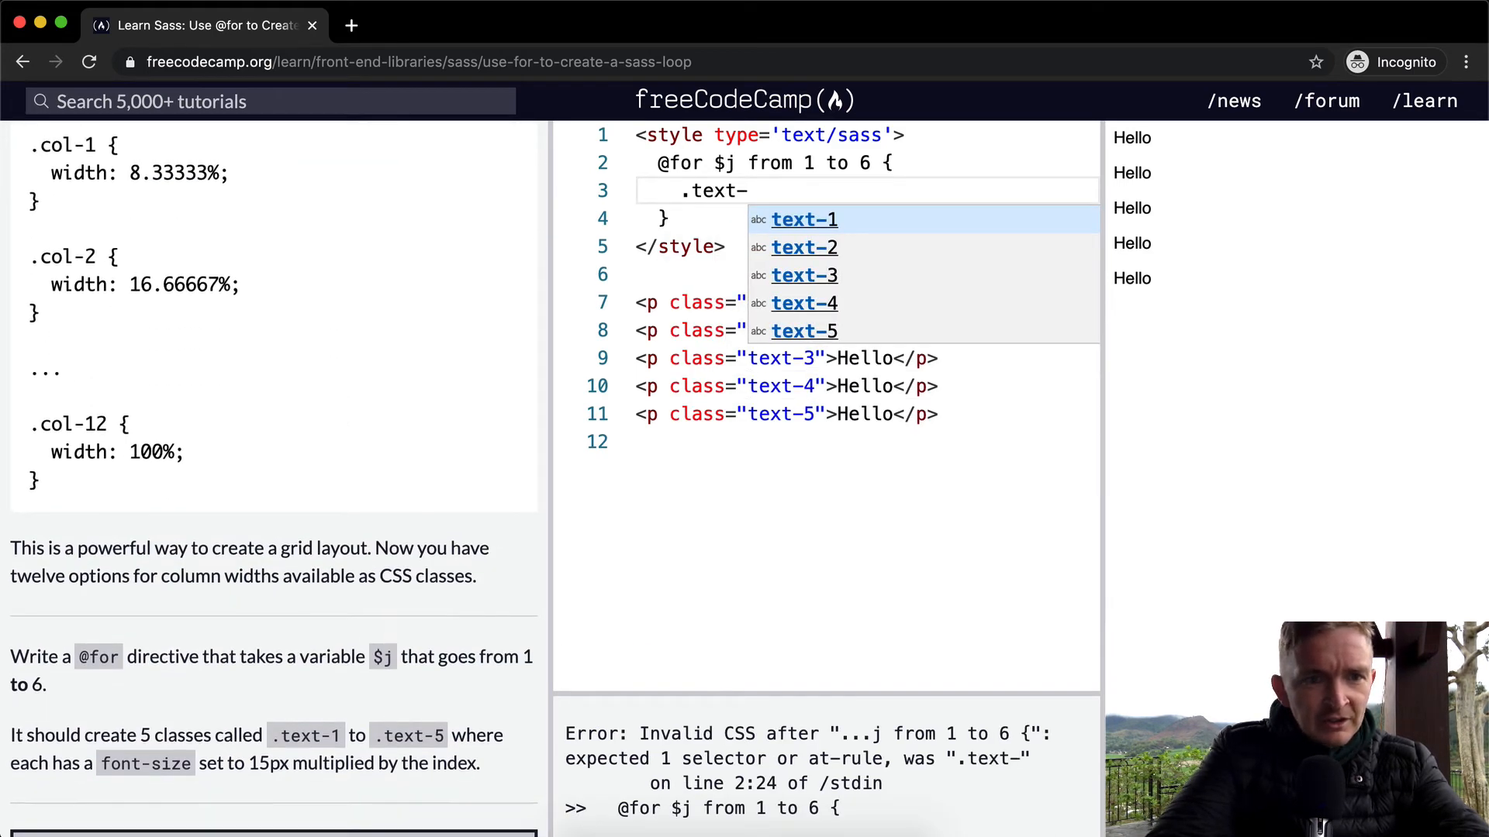
type("#")
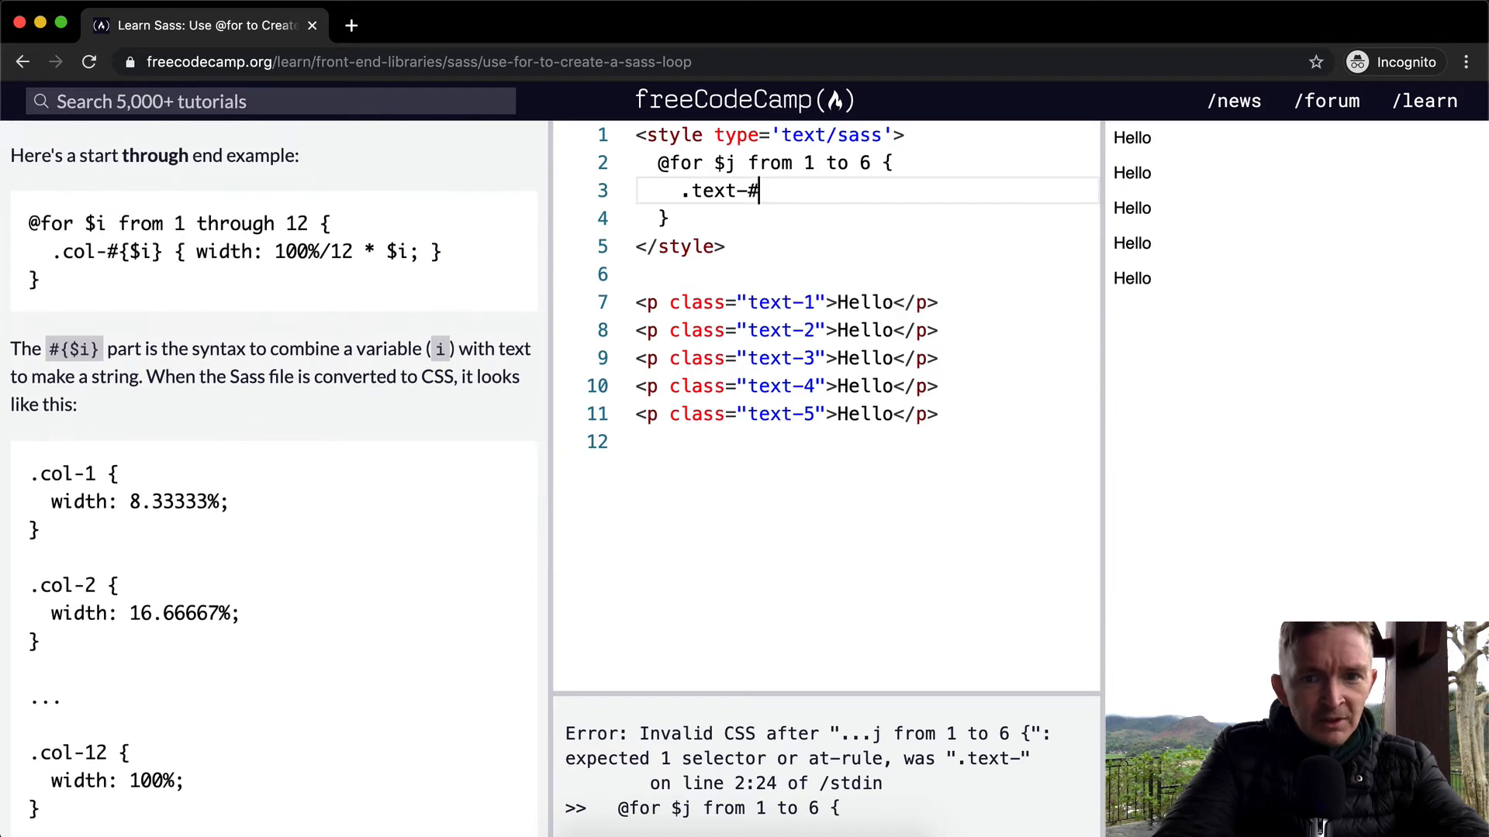
type("{}")
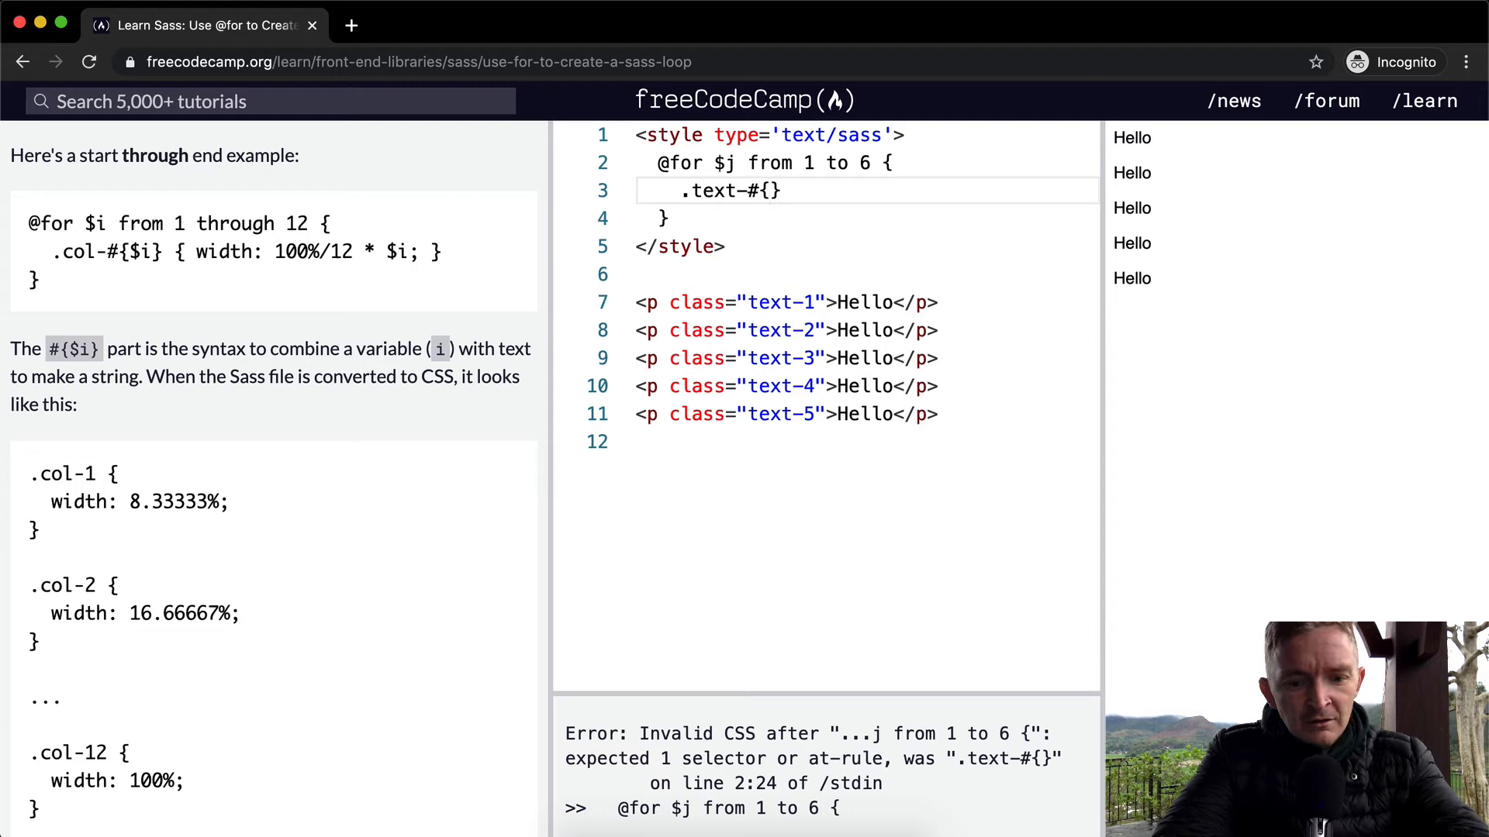
type("$j")
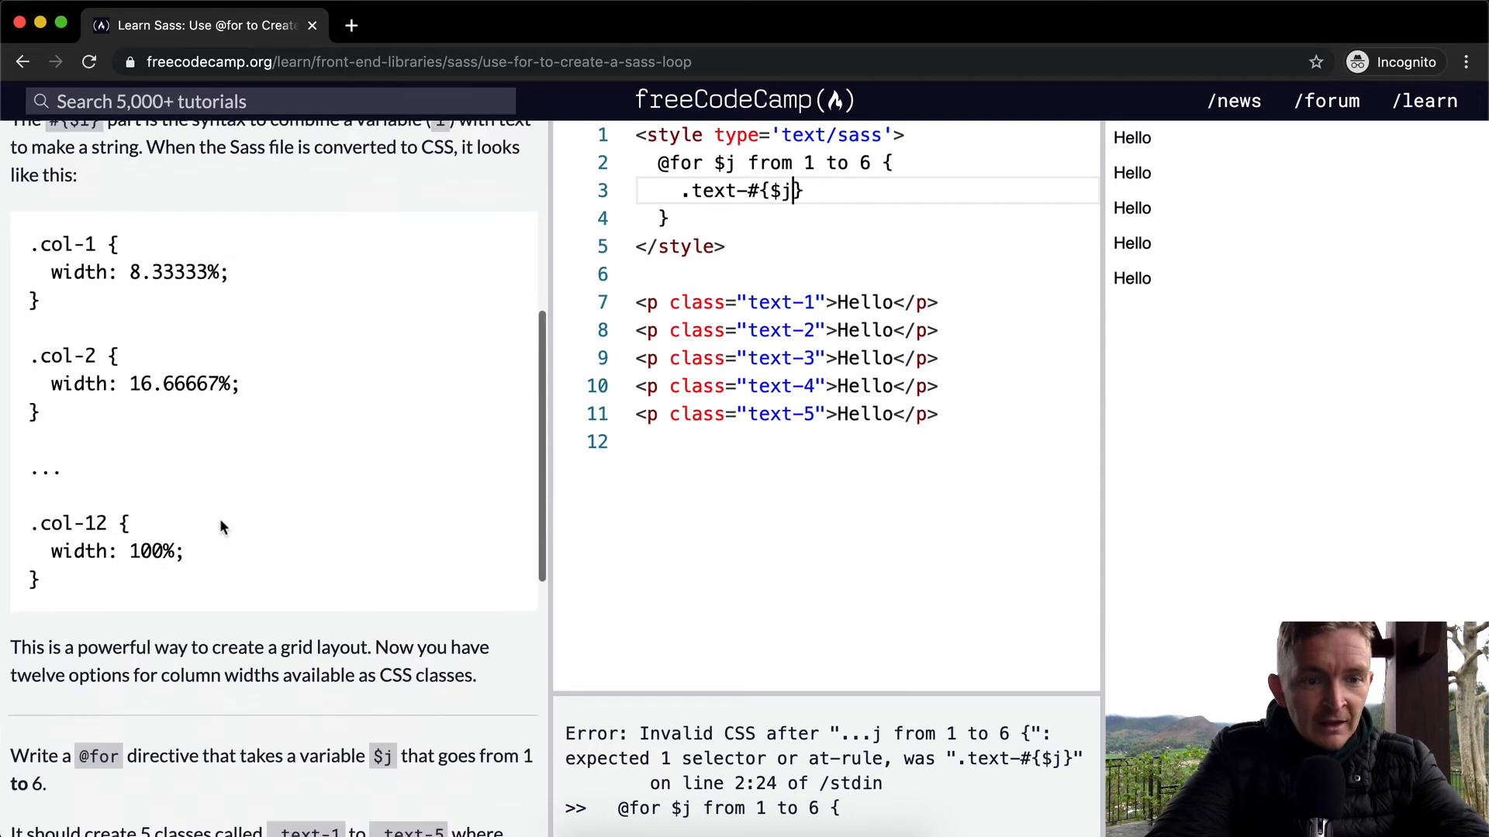
scroll("down", 3)
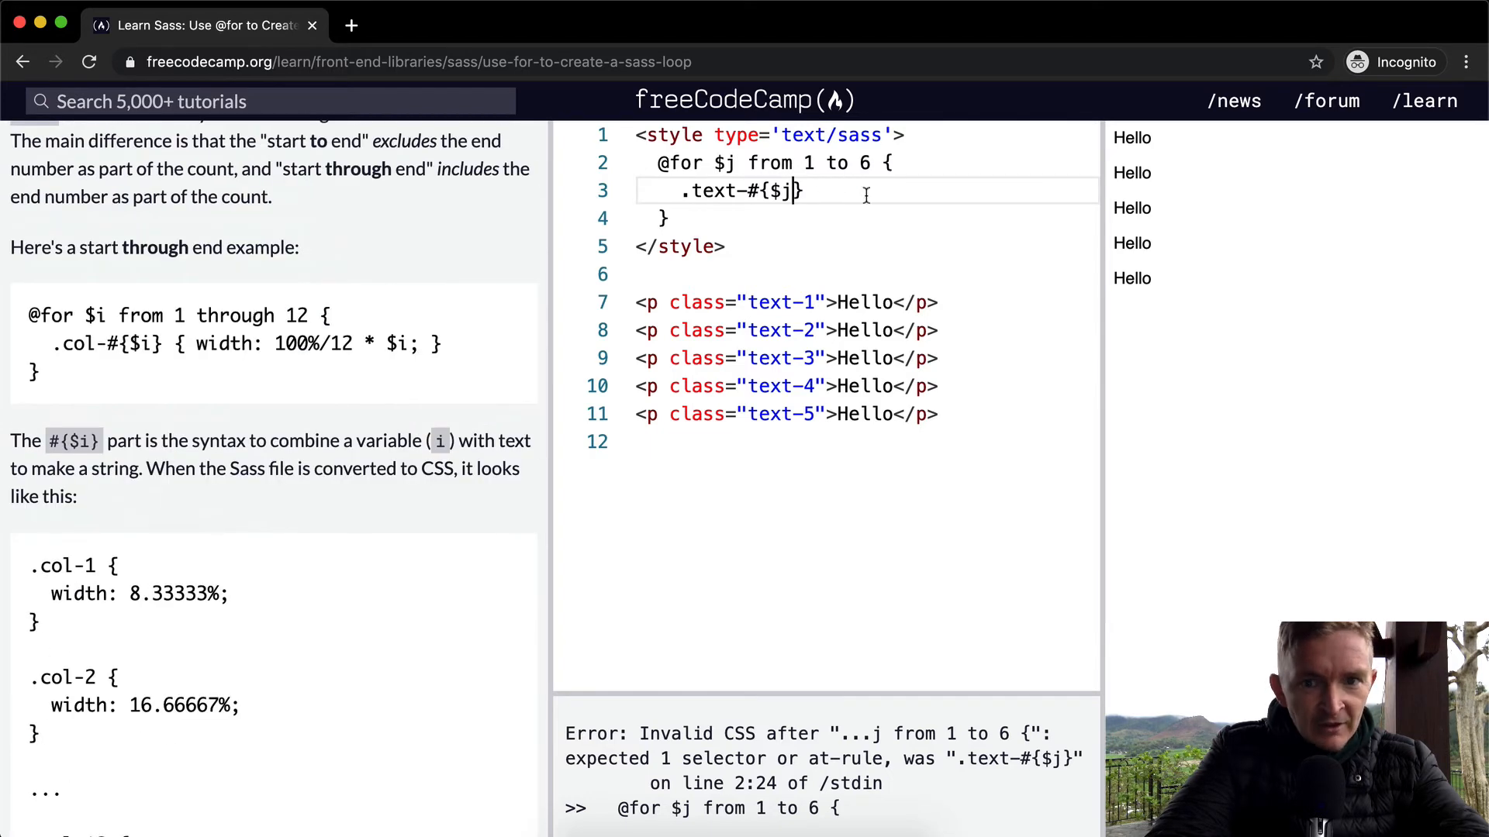
type("{")
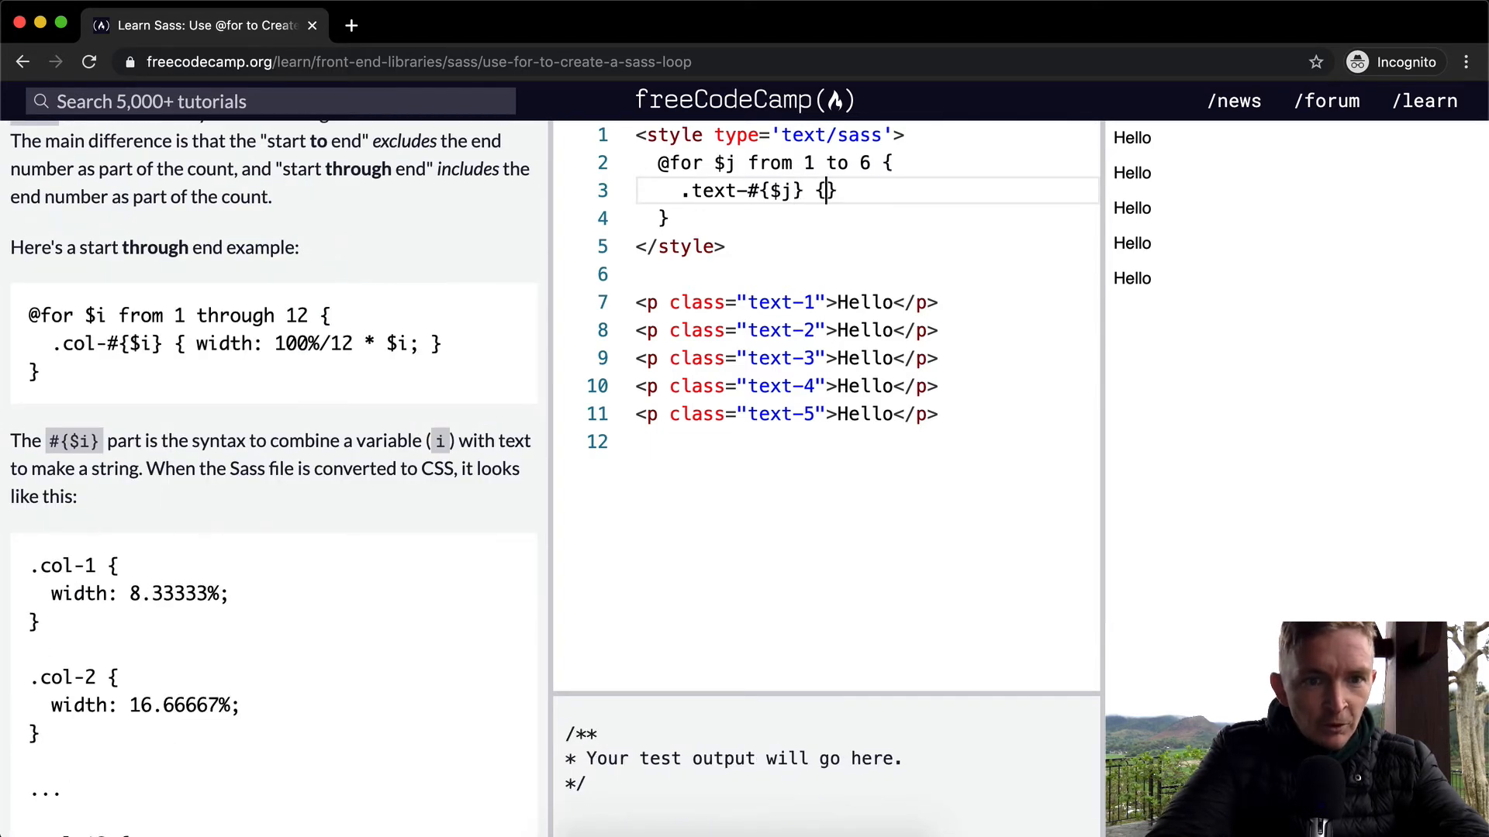
scroll("down", 3)
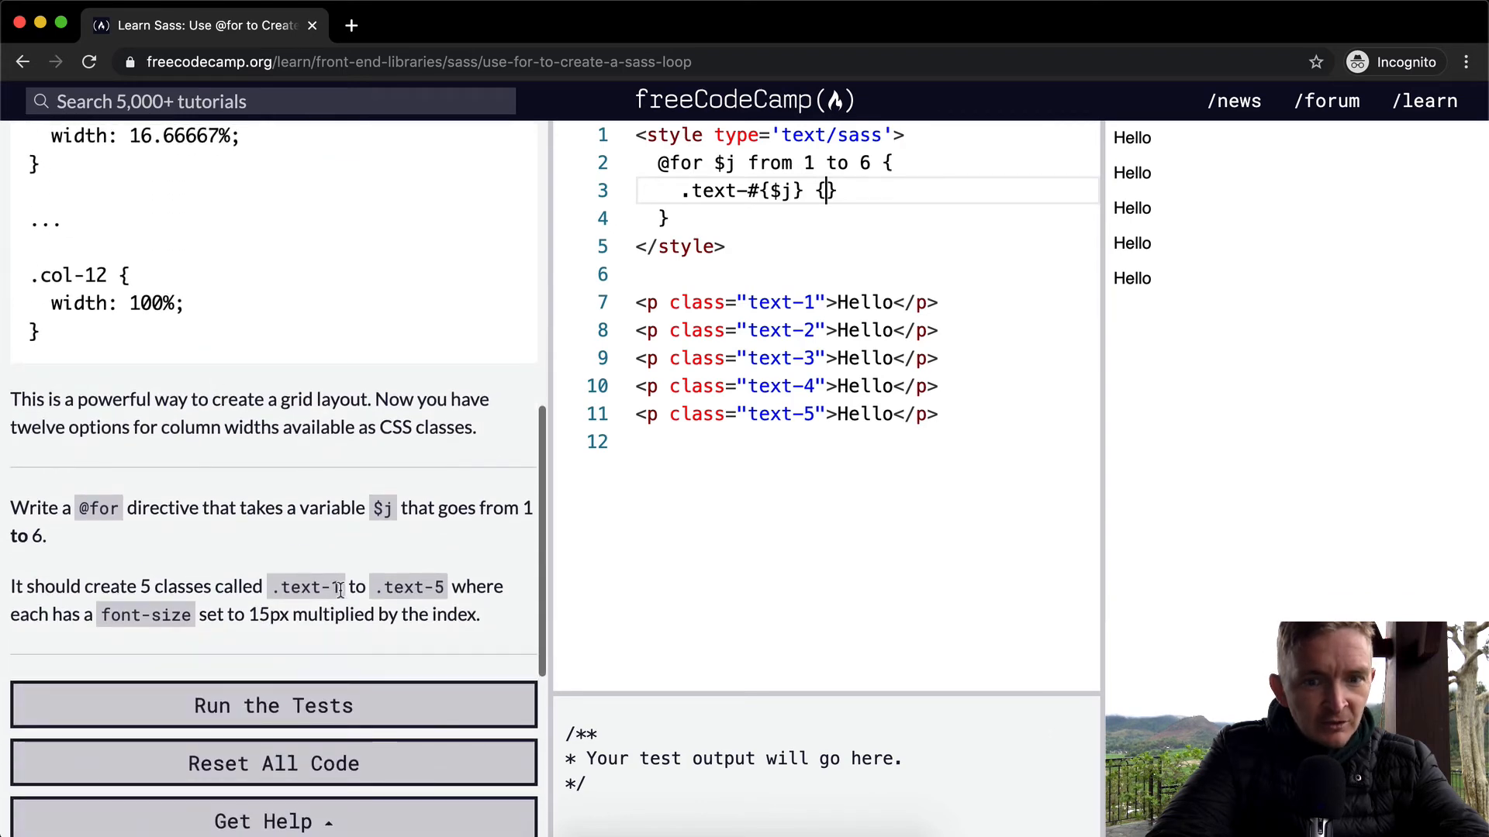
left_click(272, 705)
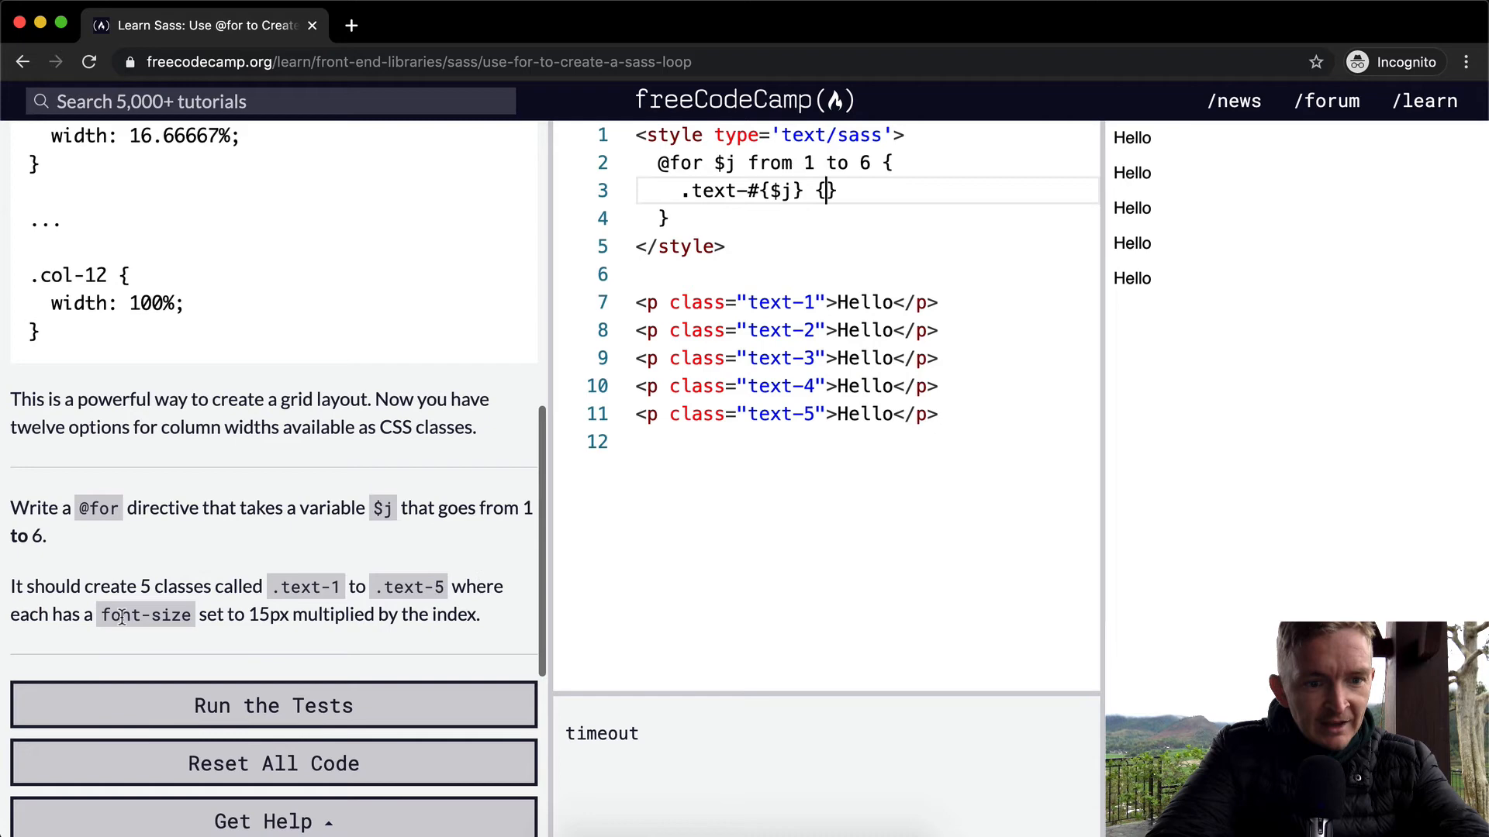
Add 'font-size: 15px * $j' inside the .text-#{$j} rule and check the preview.
type("font-")
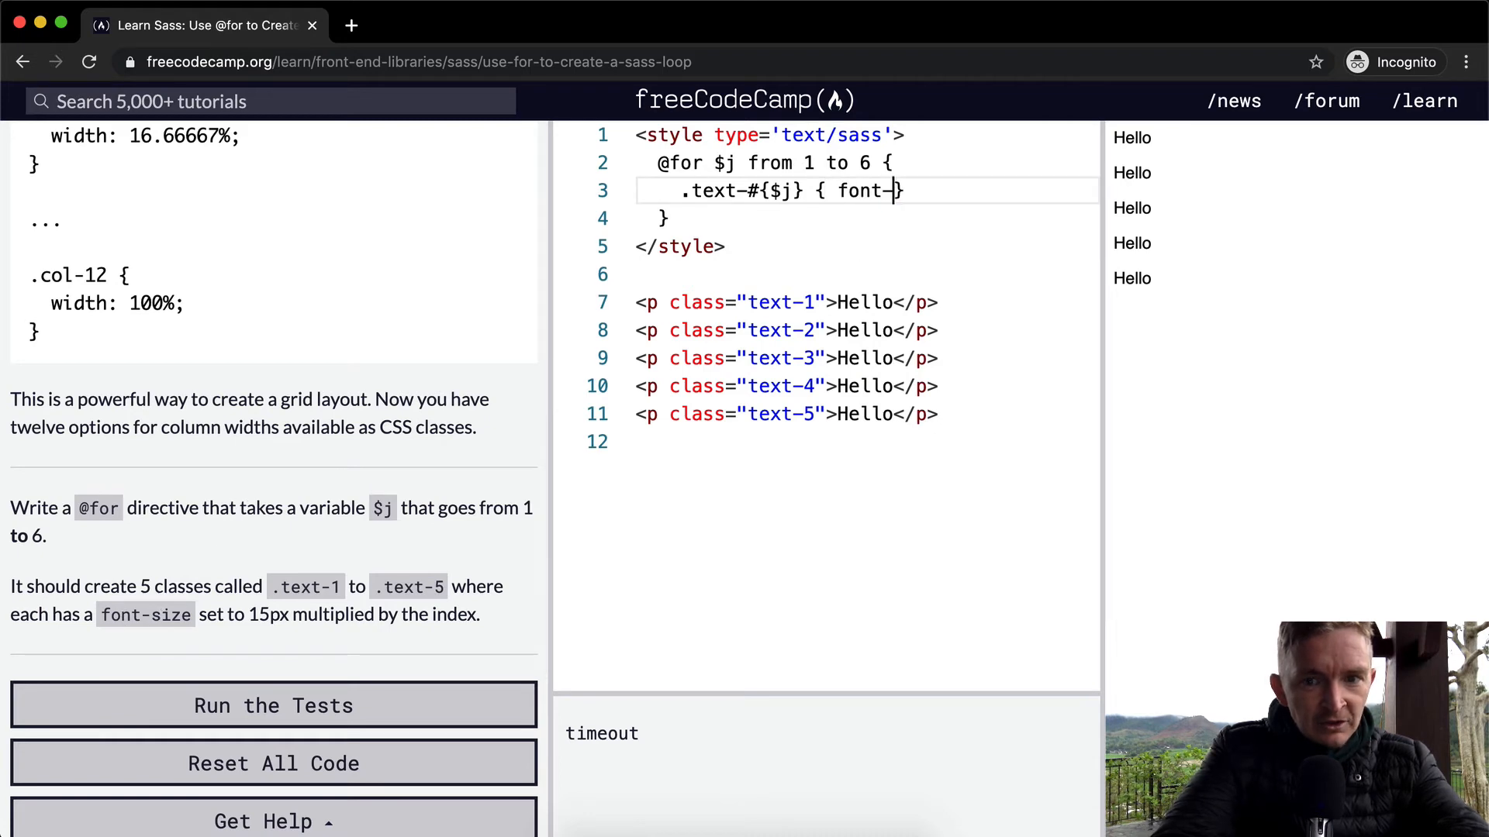
type("size")
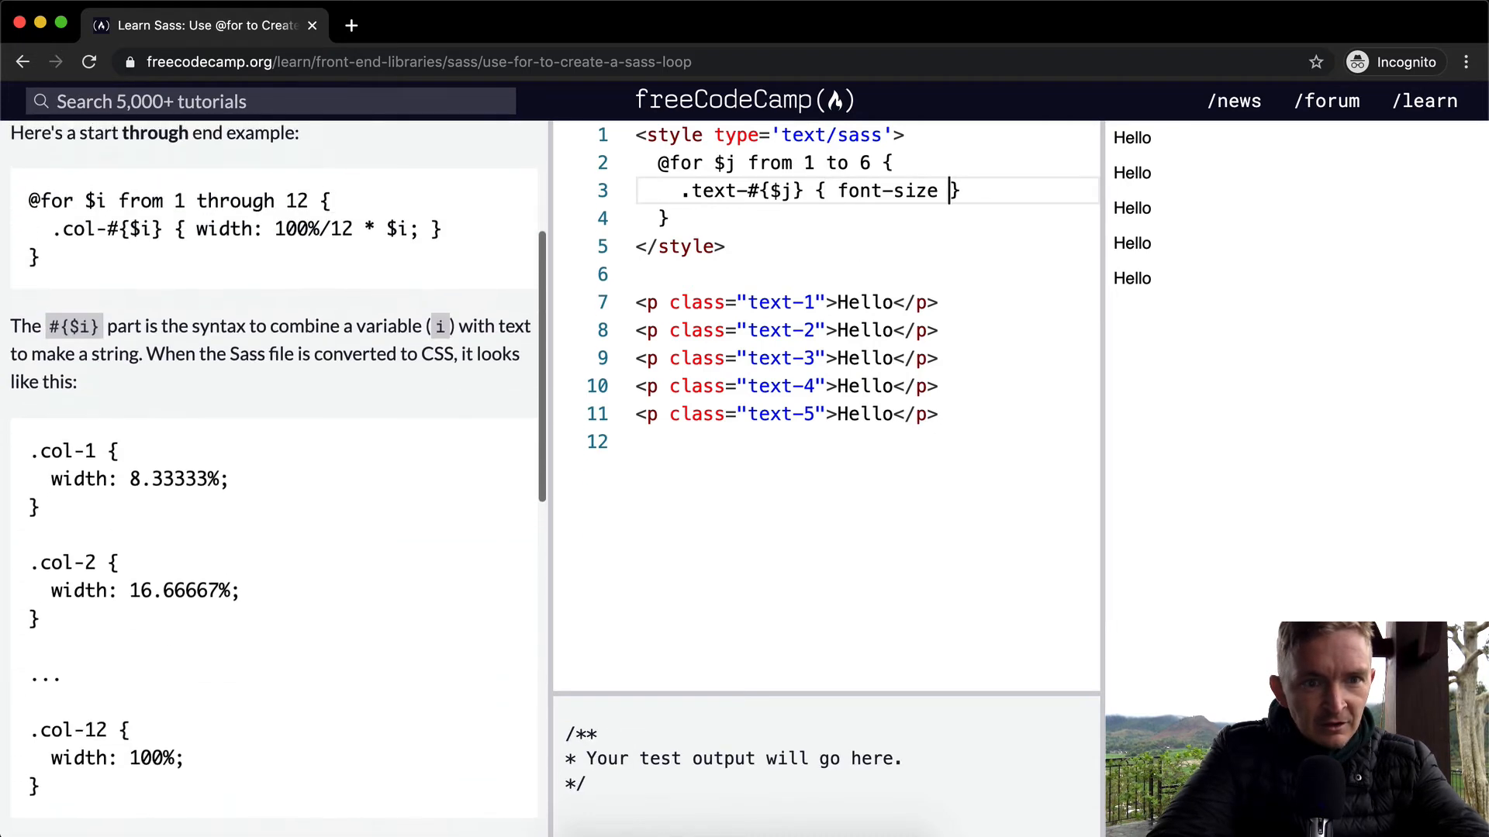
type(":")
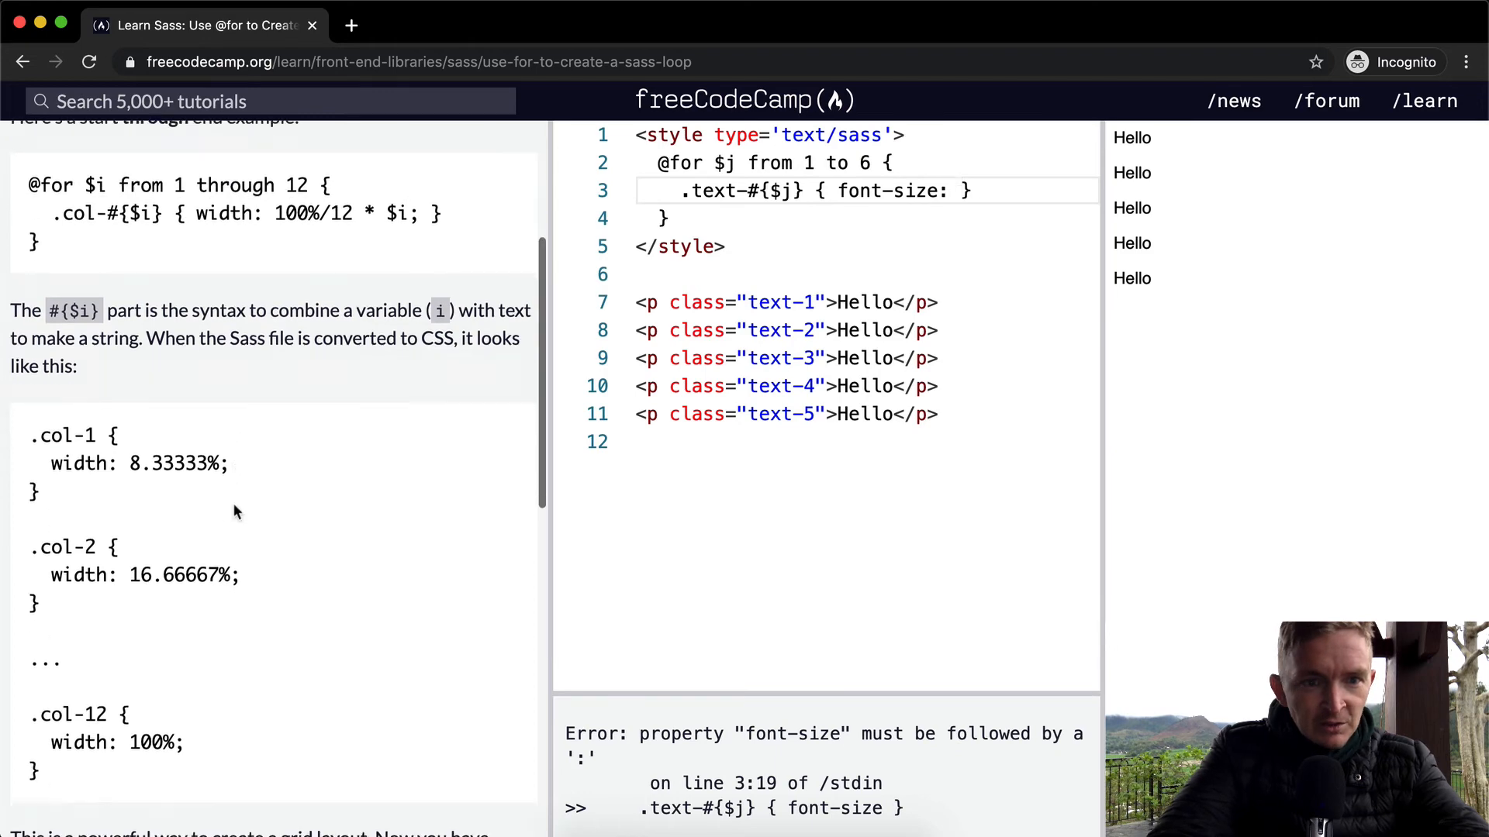
scroll("down", 3)
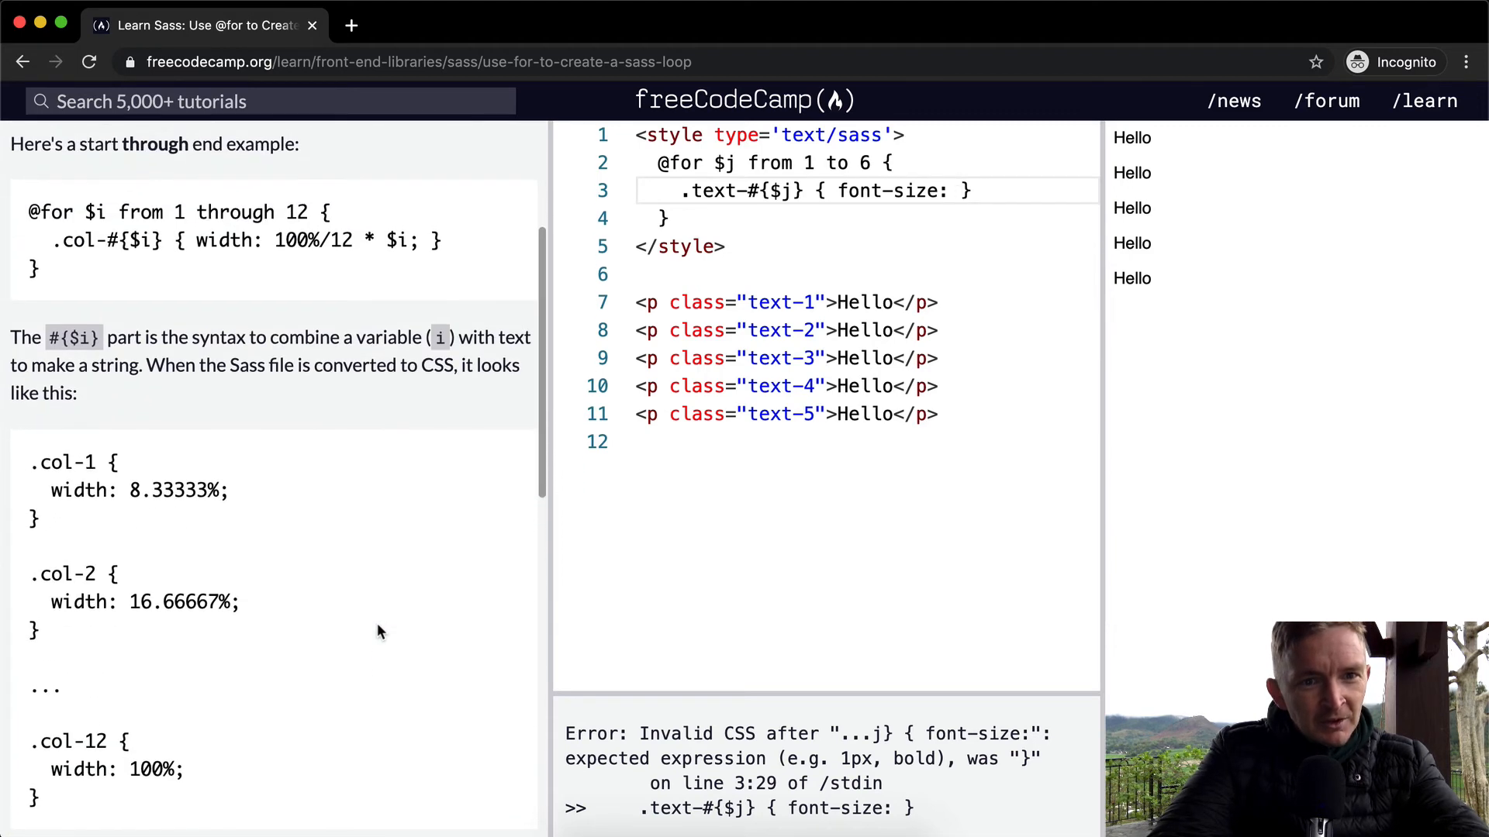
type("15px *")
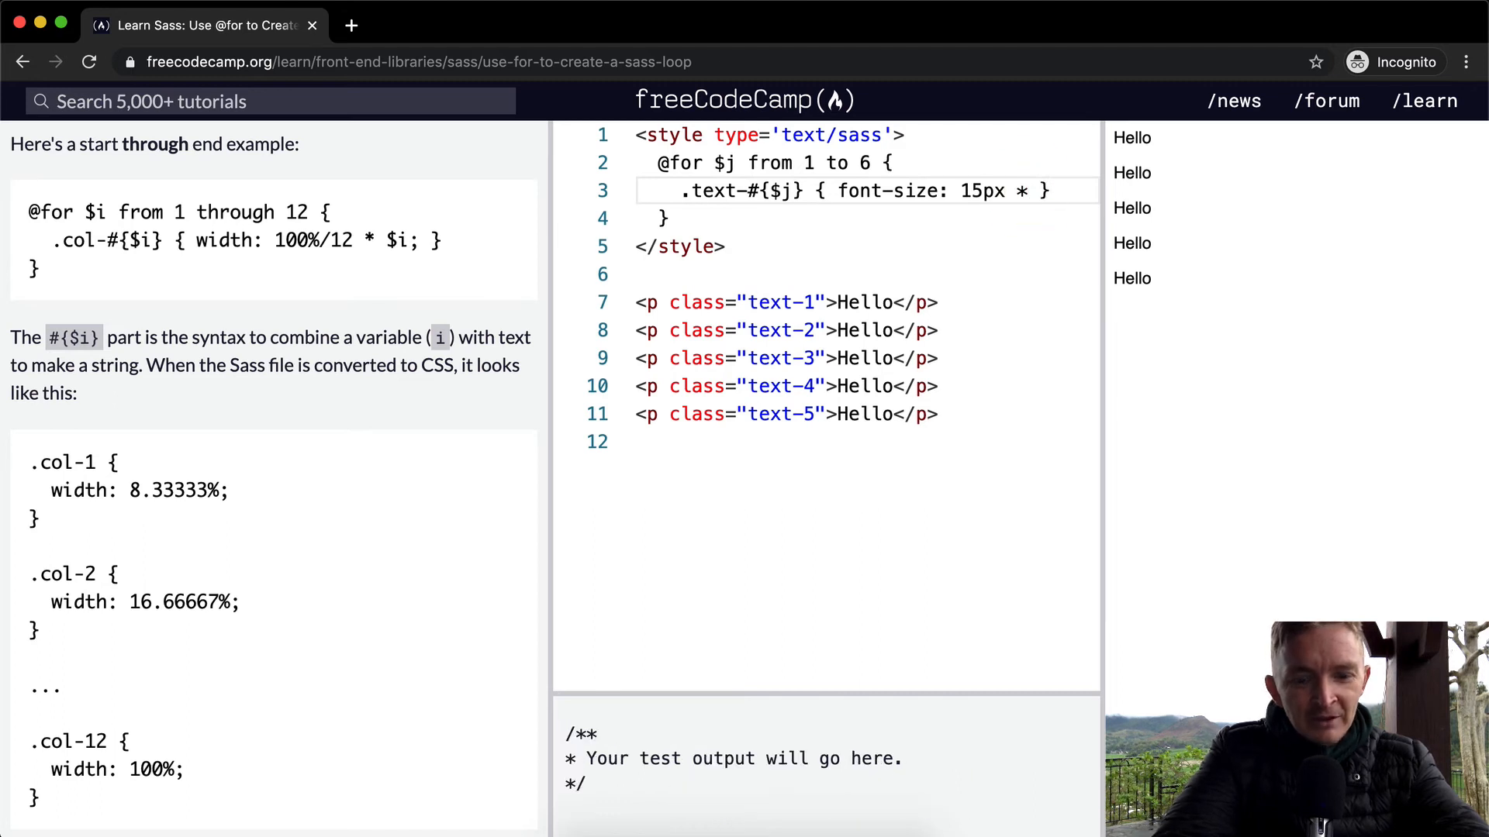
type("$j")
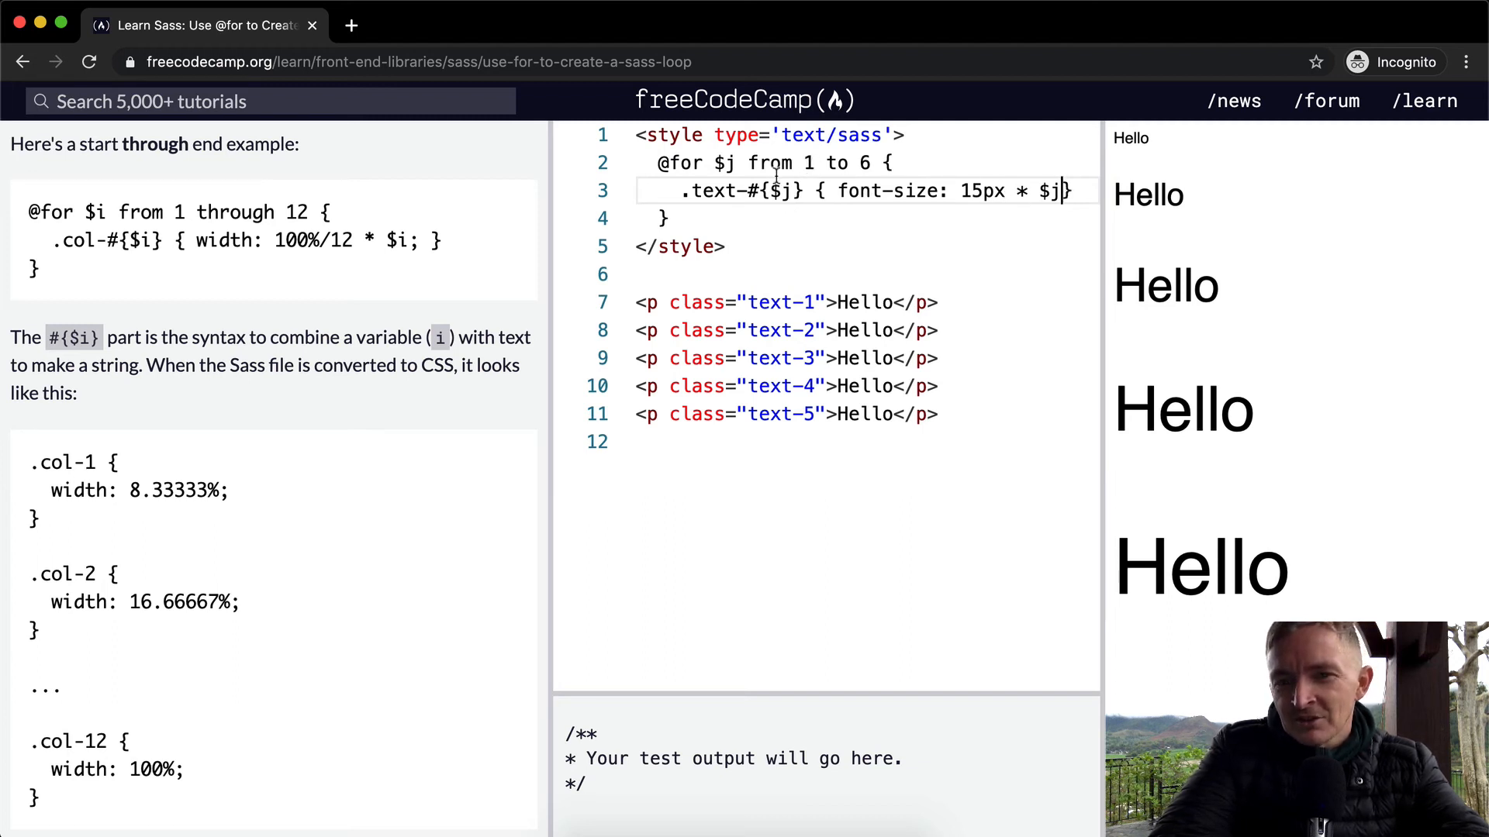
mouse_move(968, 191)
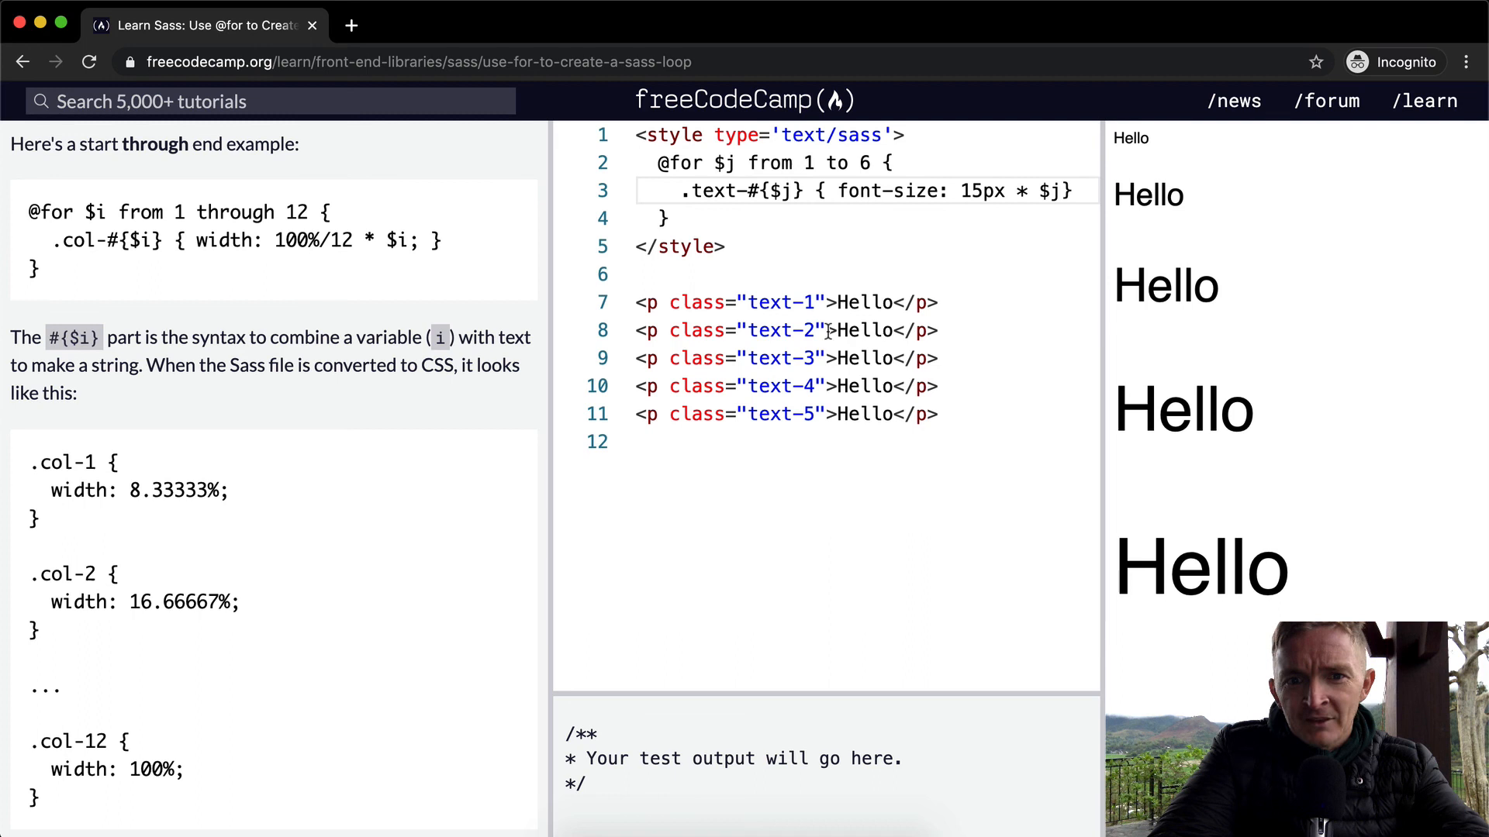
double_click(705, 191)
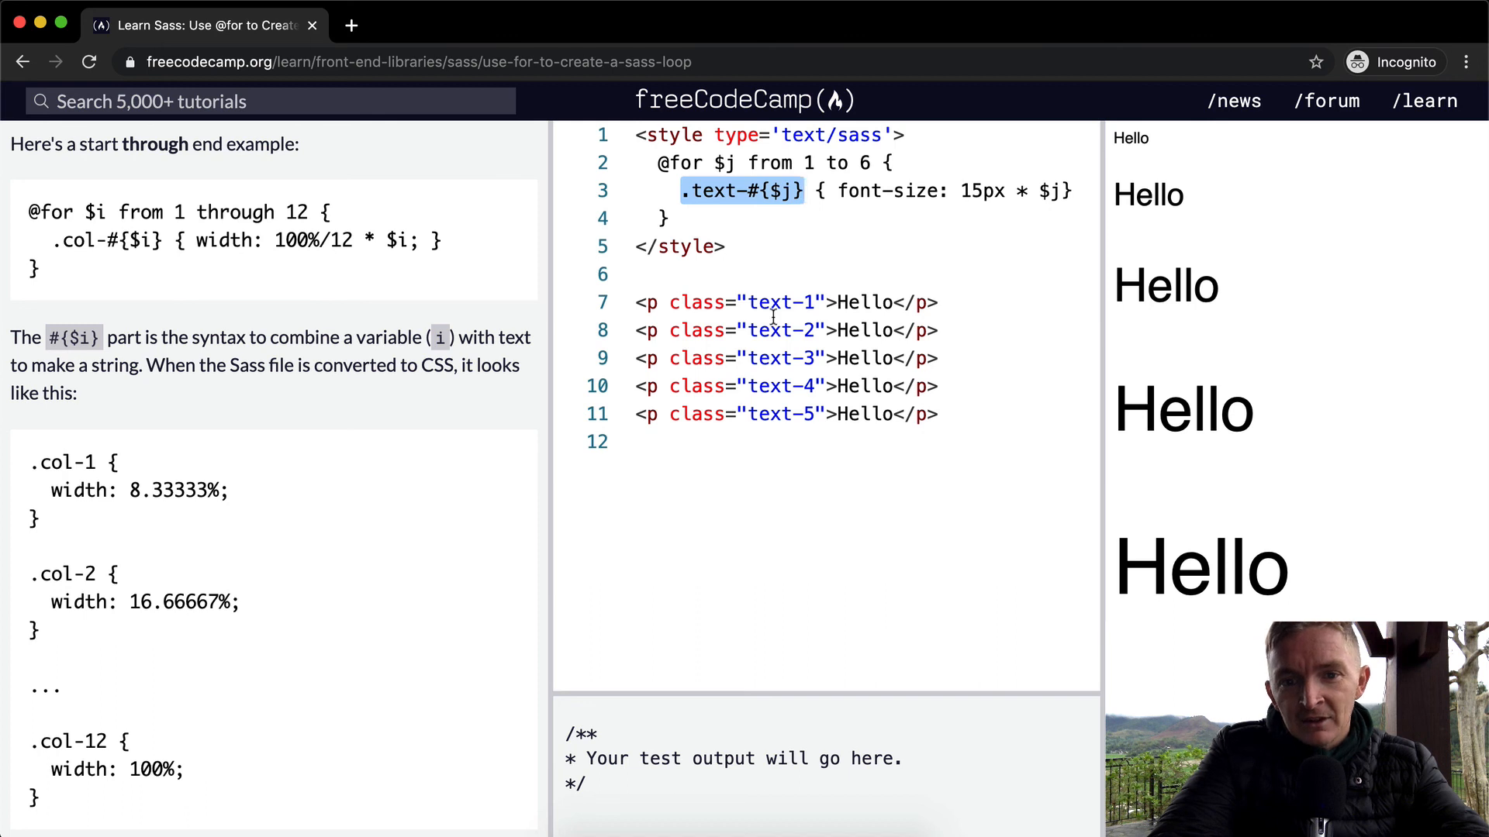
left_click(805, 414)
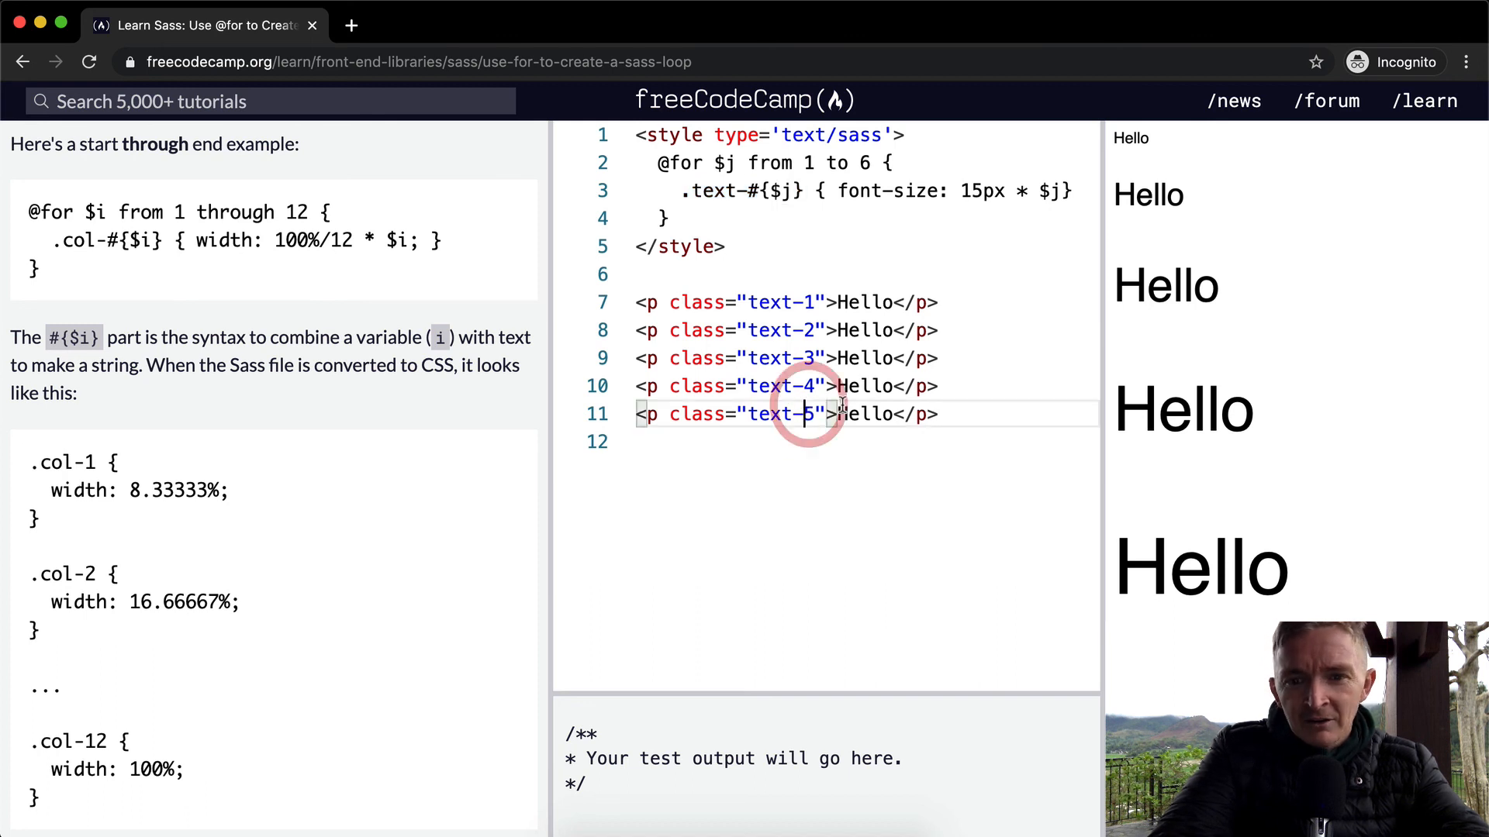
left_click(903, 385)
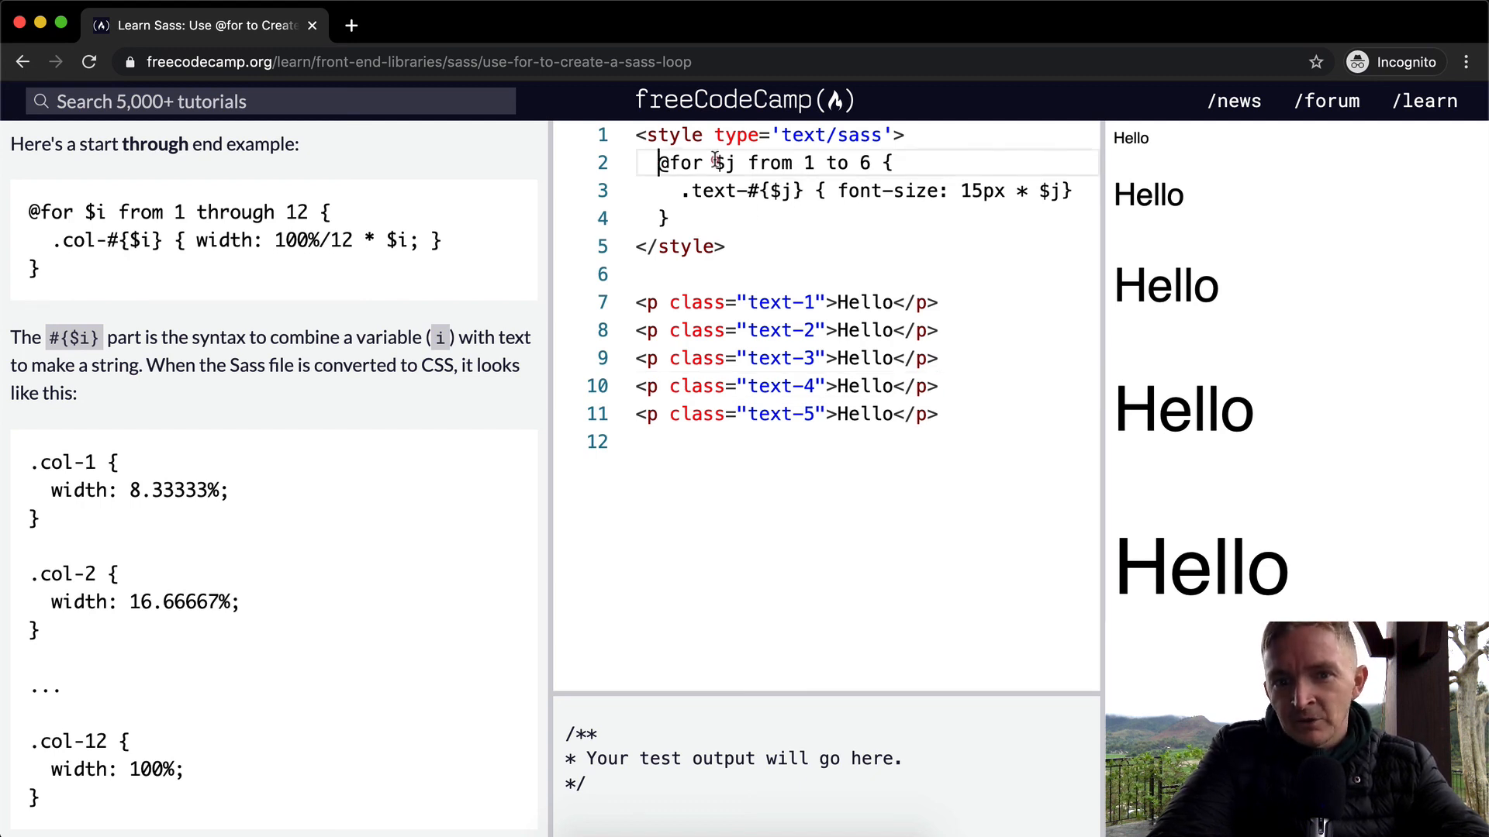
left_click_drag(655, 162, 871, 162)
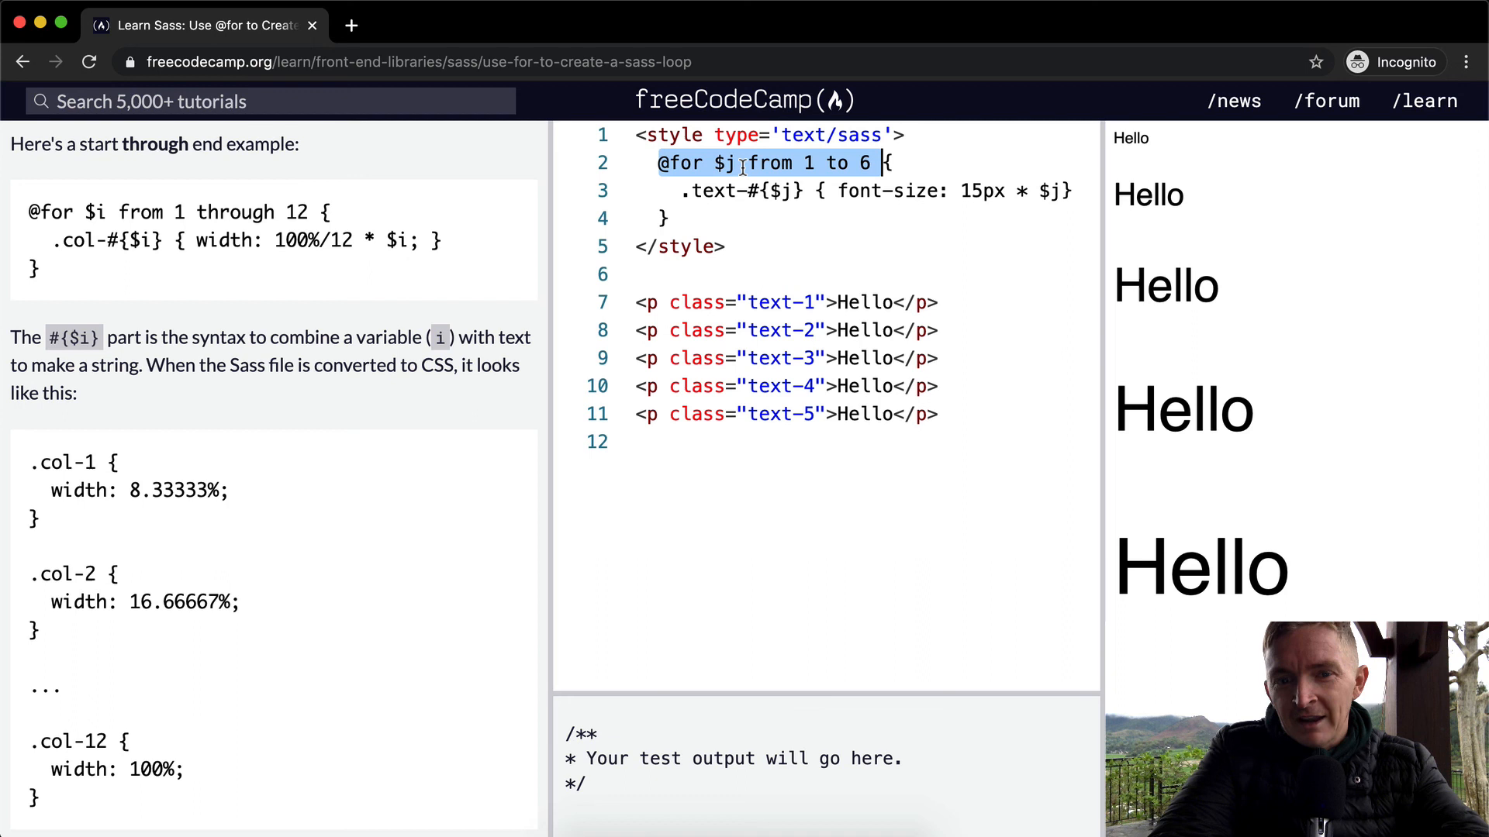